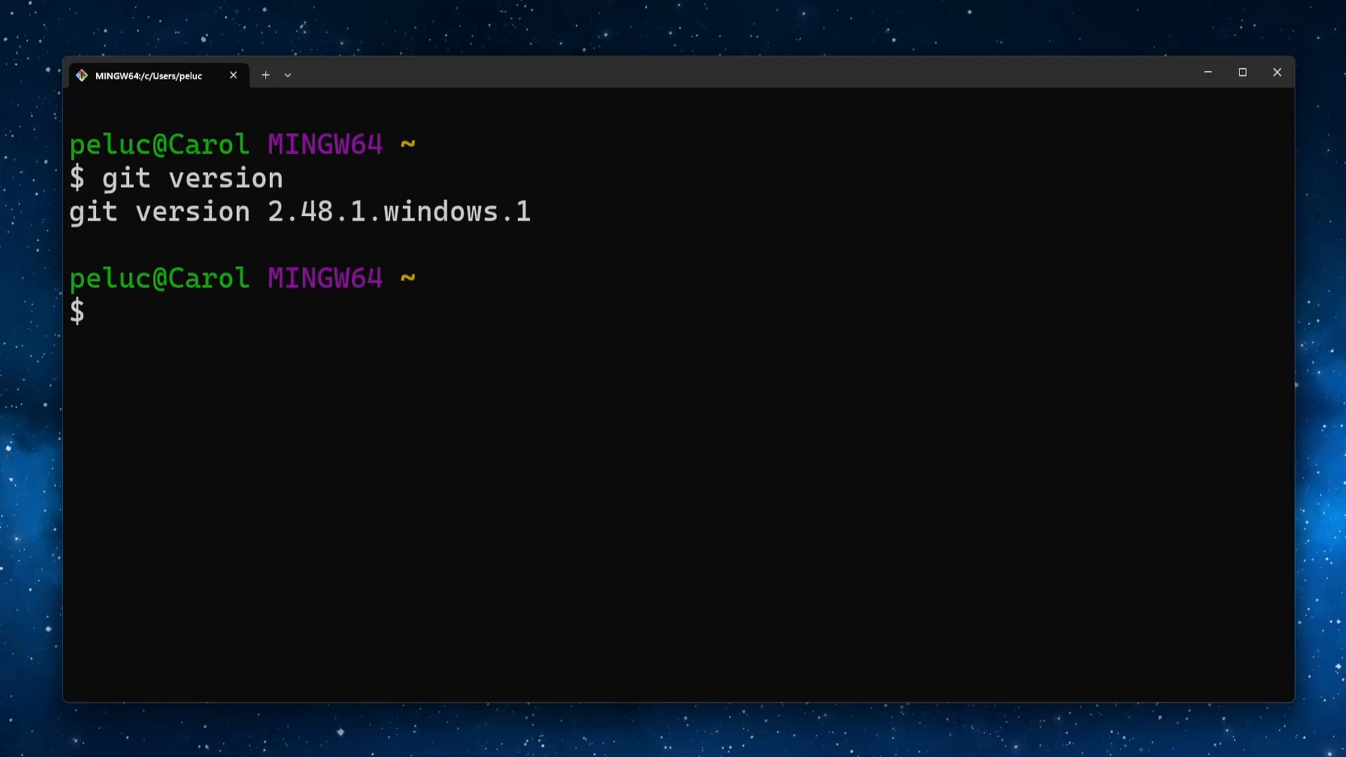
Step: Query the GitHub API with curl for the latest git-for-windows release, grepping tag_name
text(curl -s)
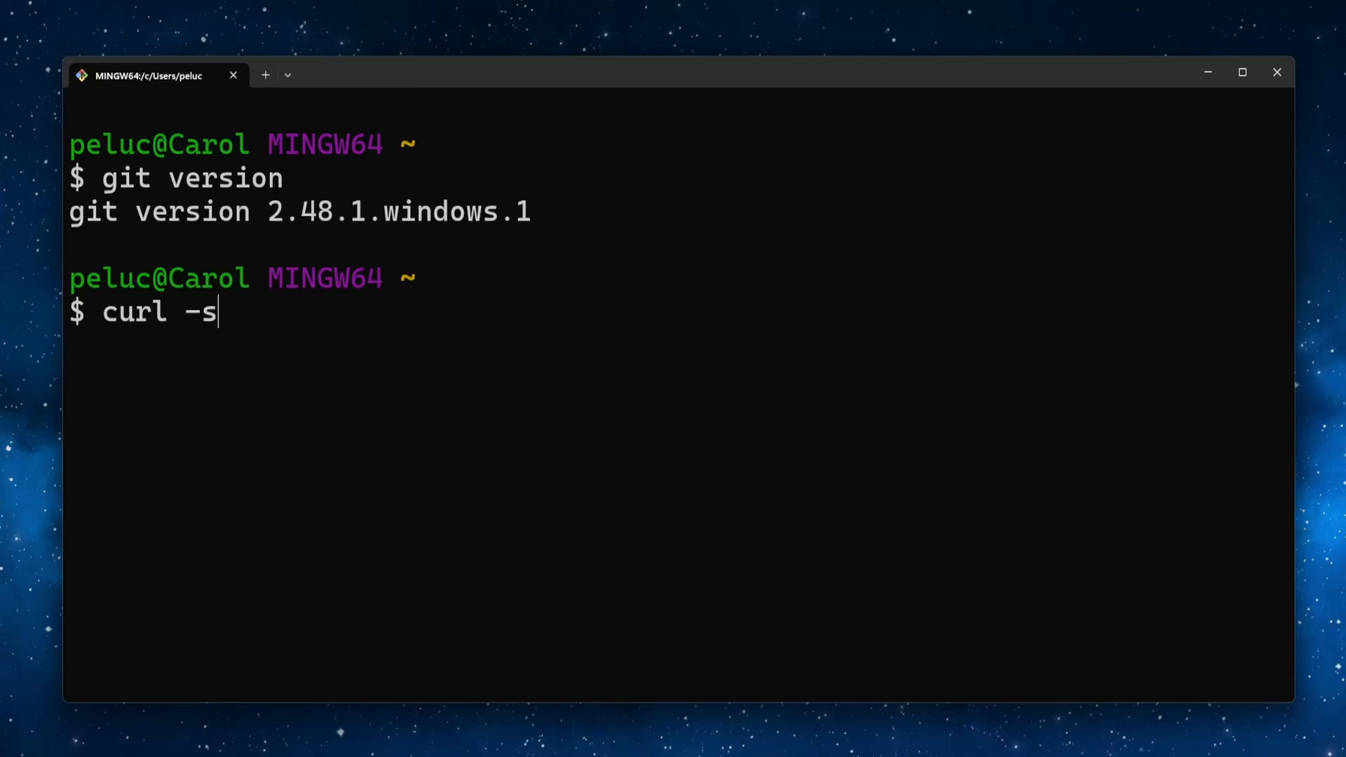
text(https:)
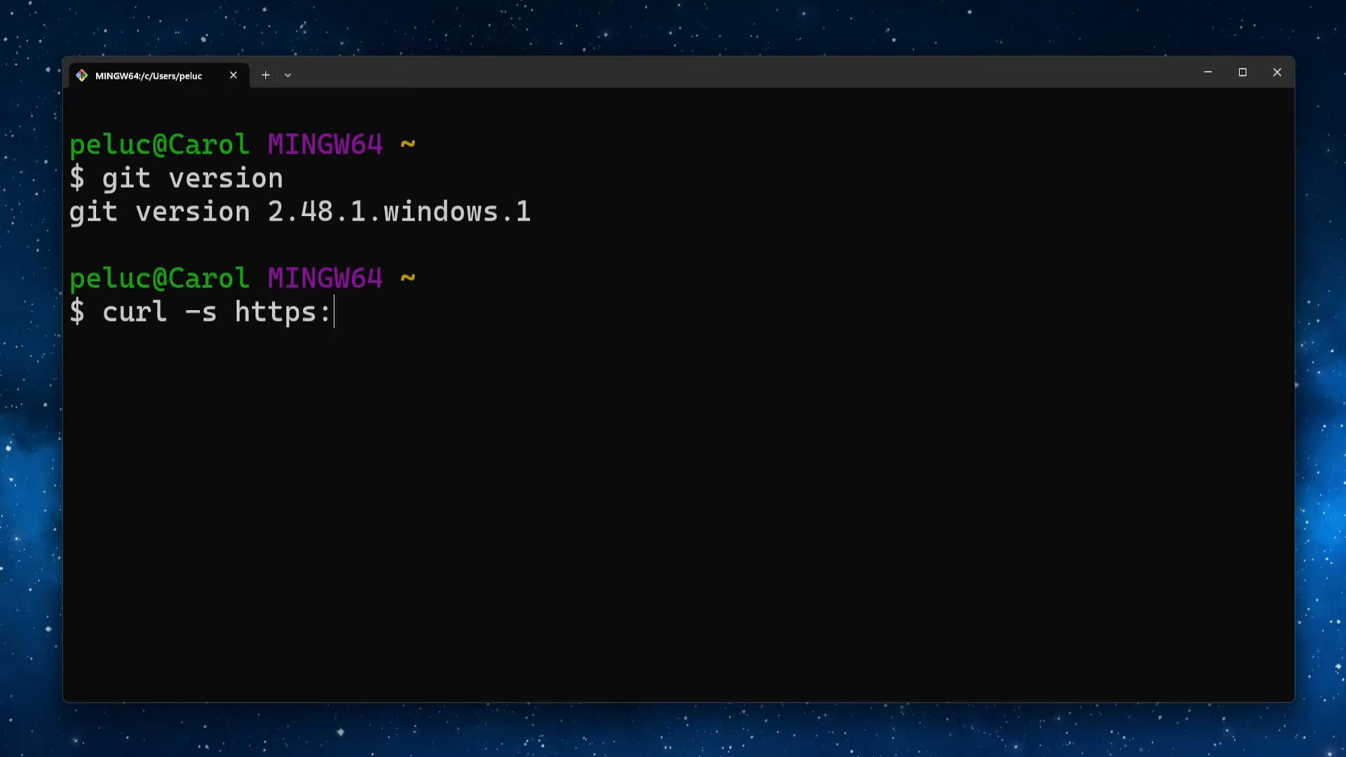
text(//api)
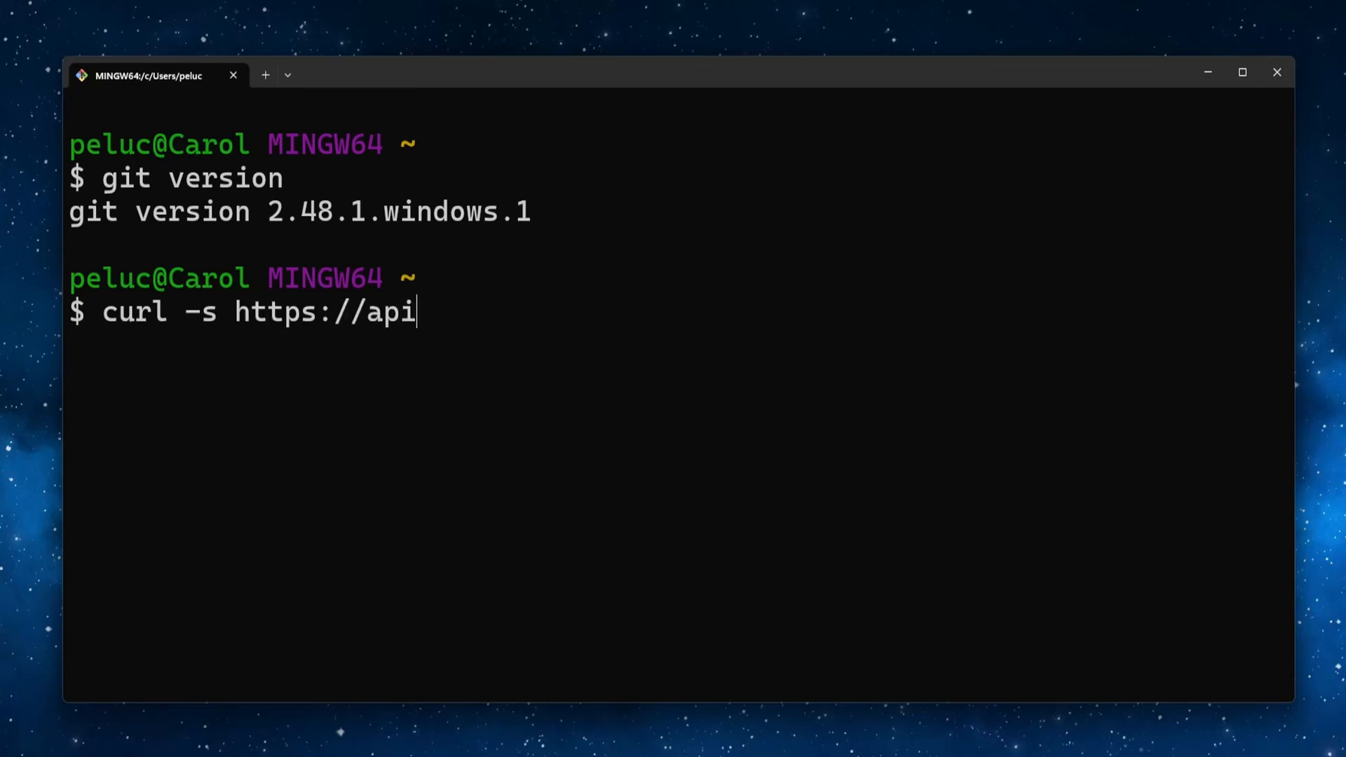
text(.github.com)
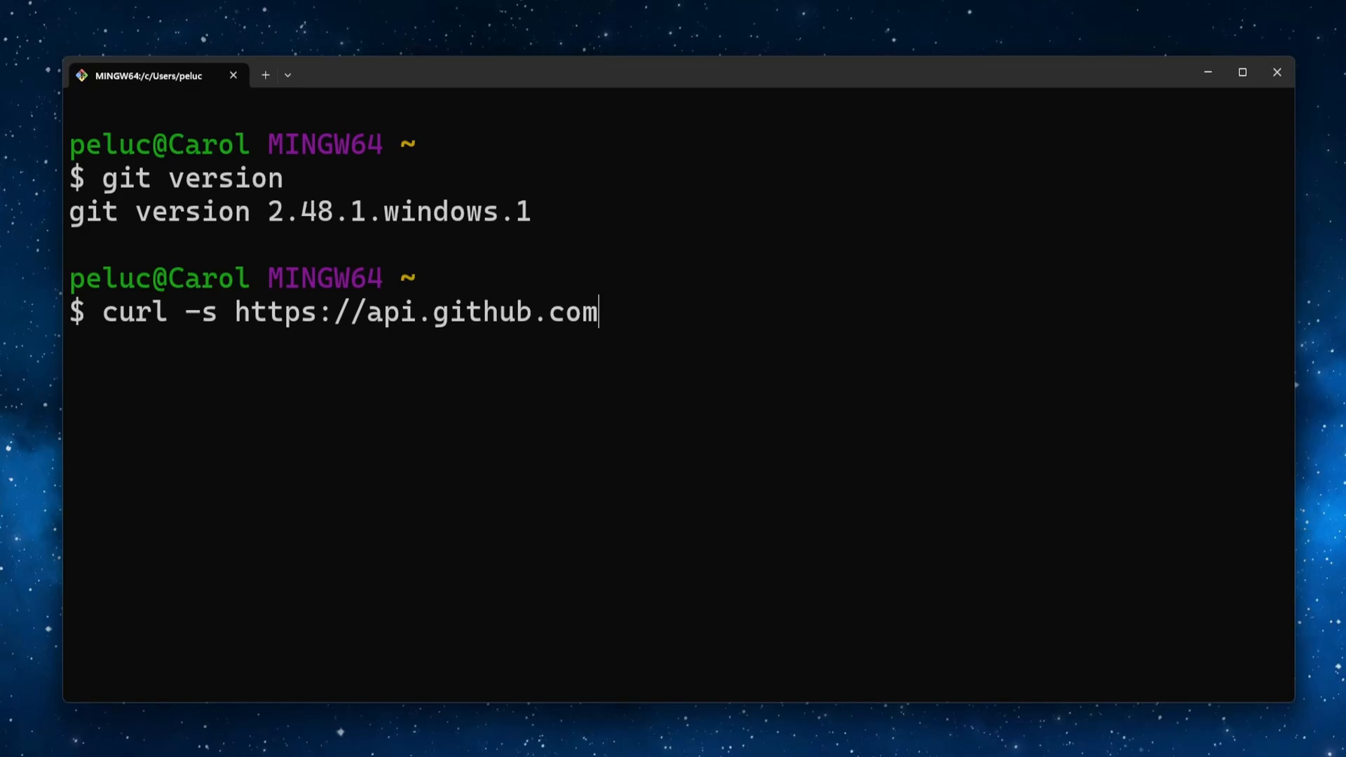
text(/repos)
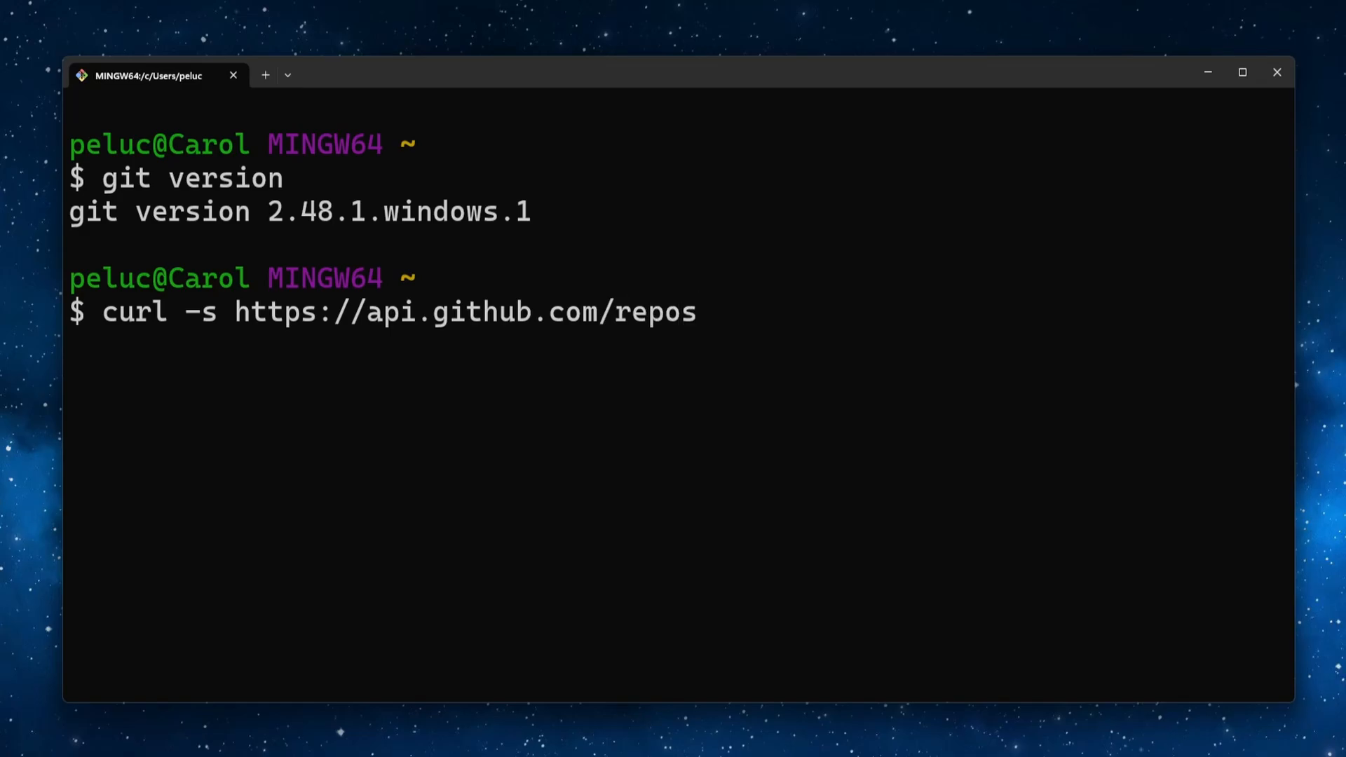
text(/git-for-windows)
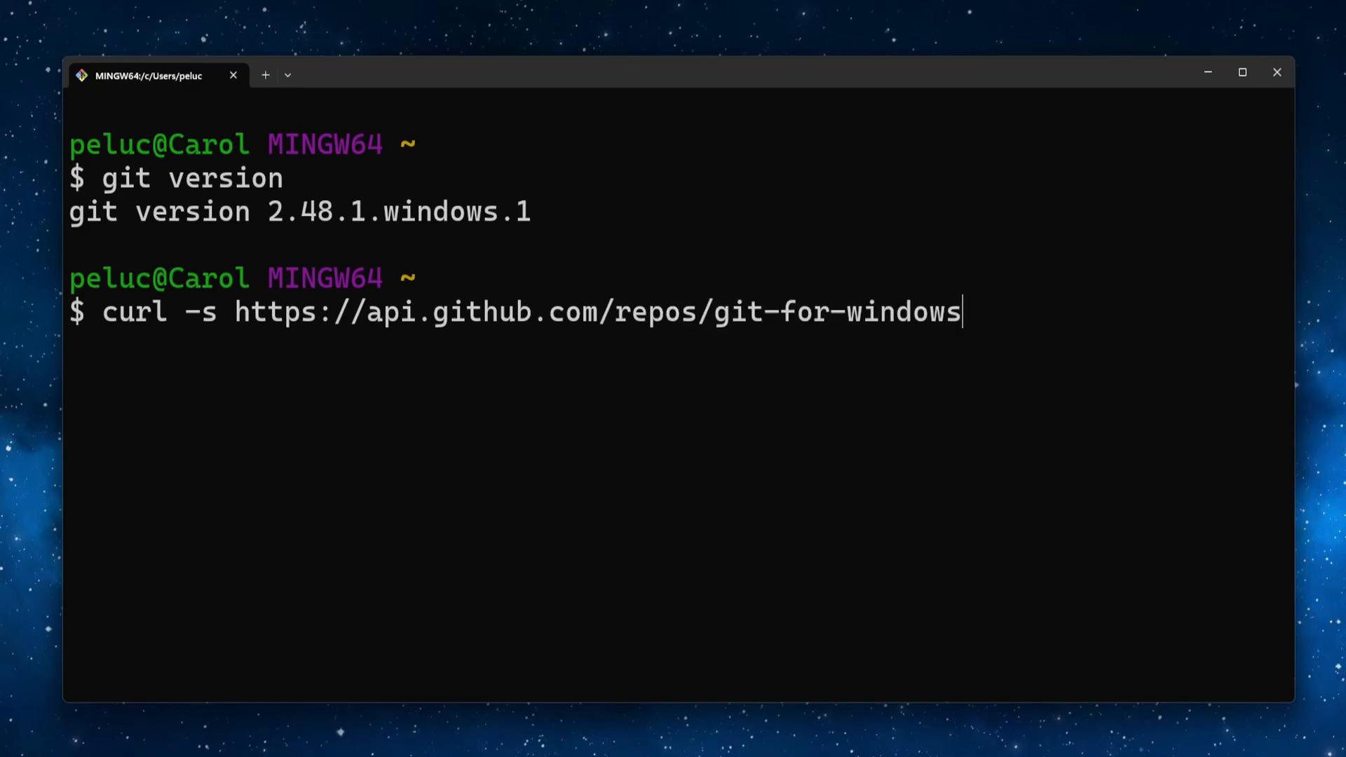
text(/git)
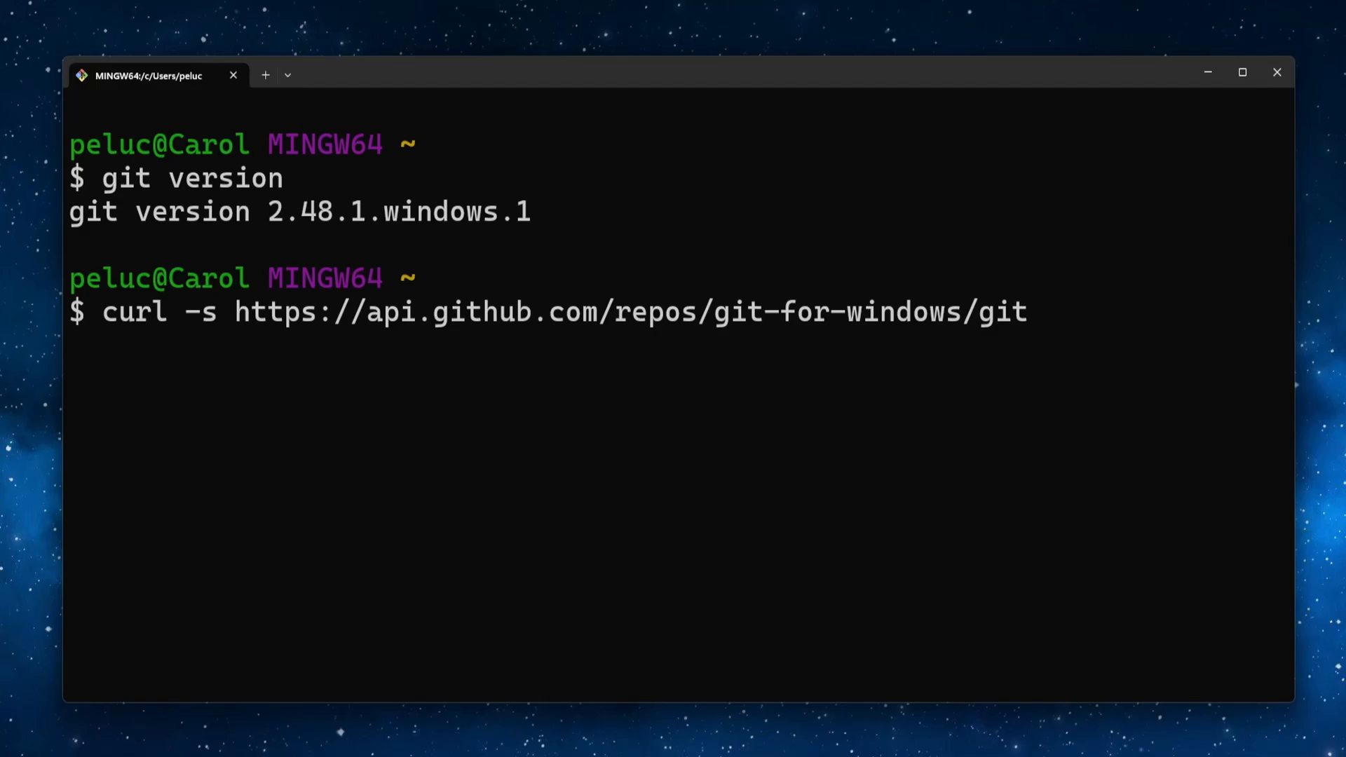
text(/release)
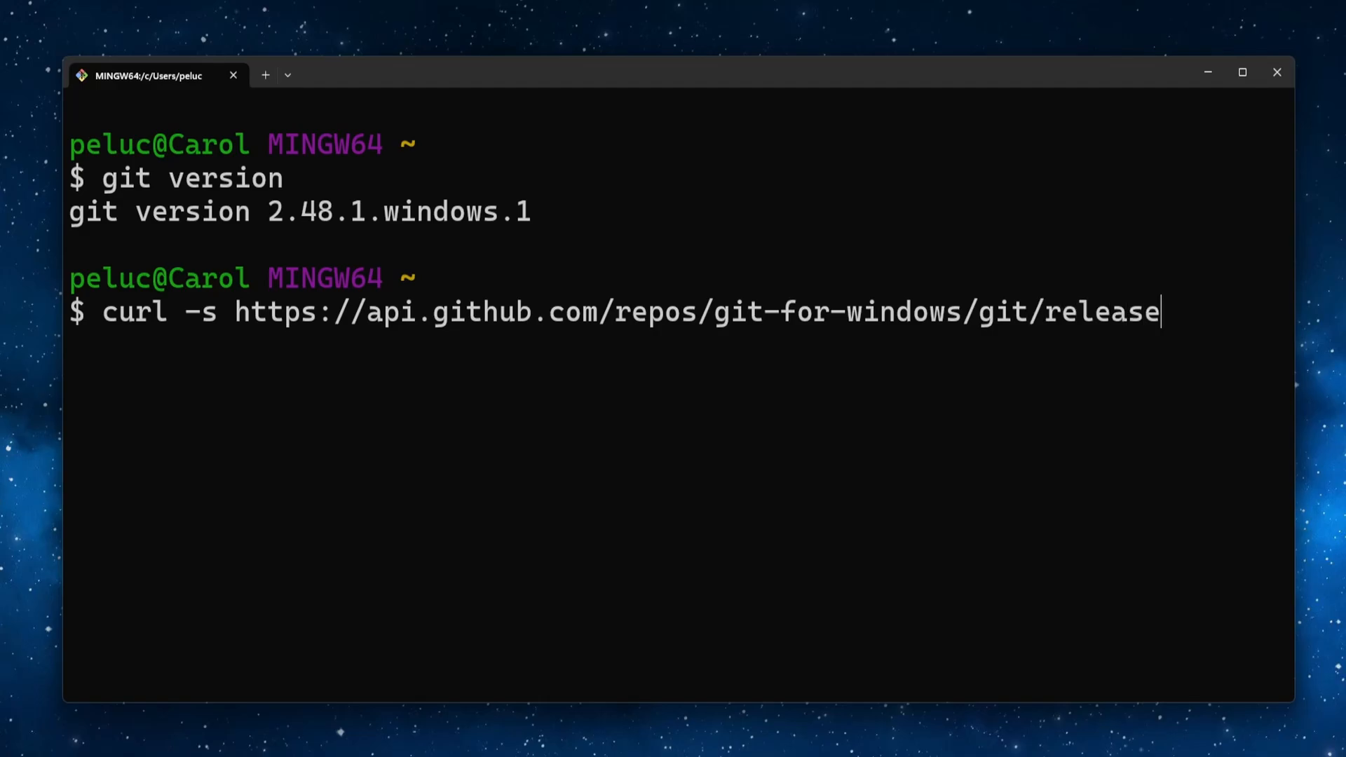
text(s/lat)
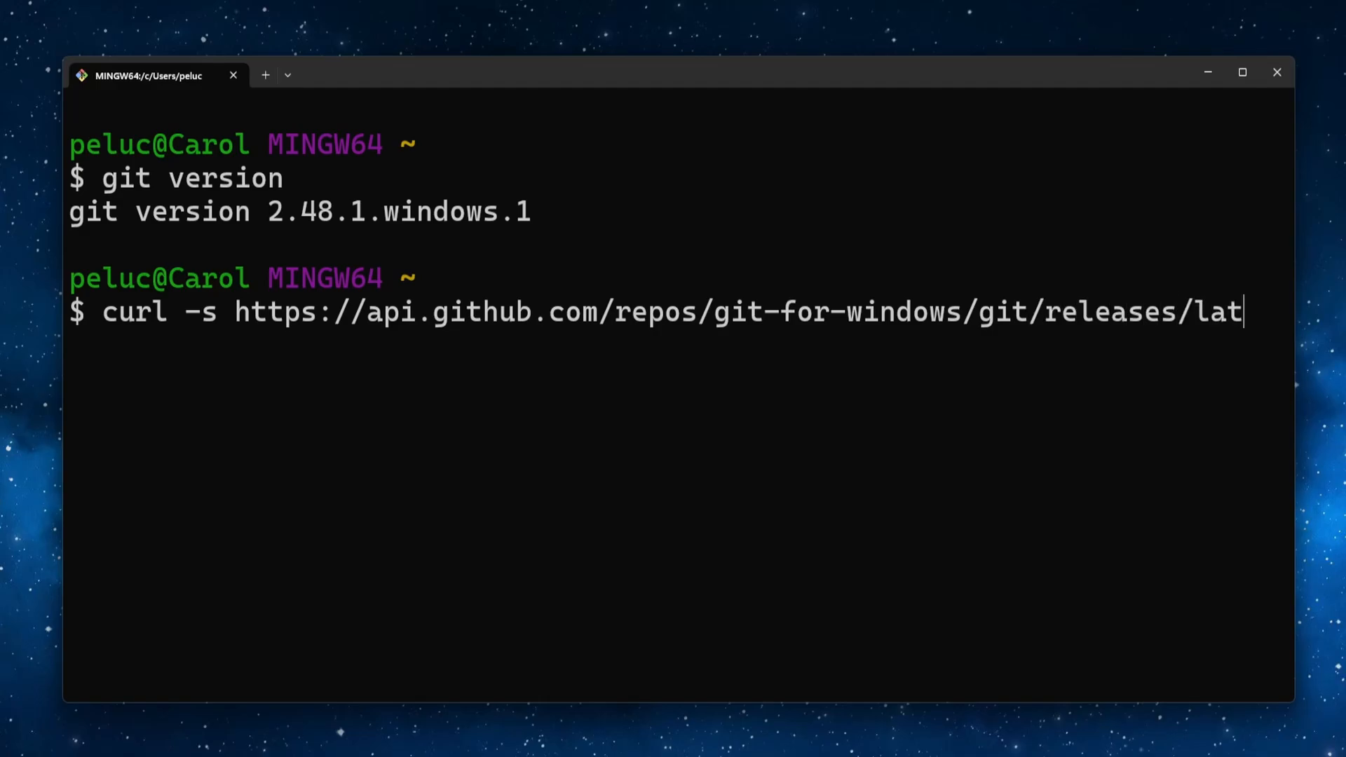
text(est | grep)
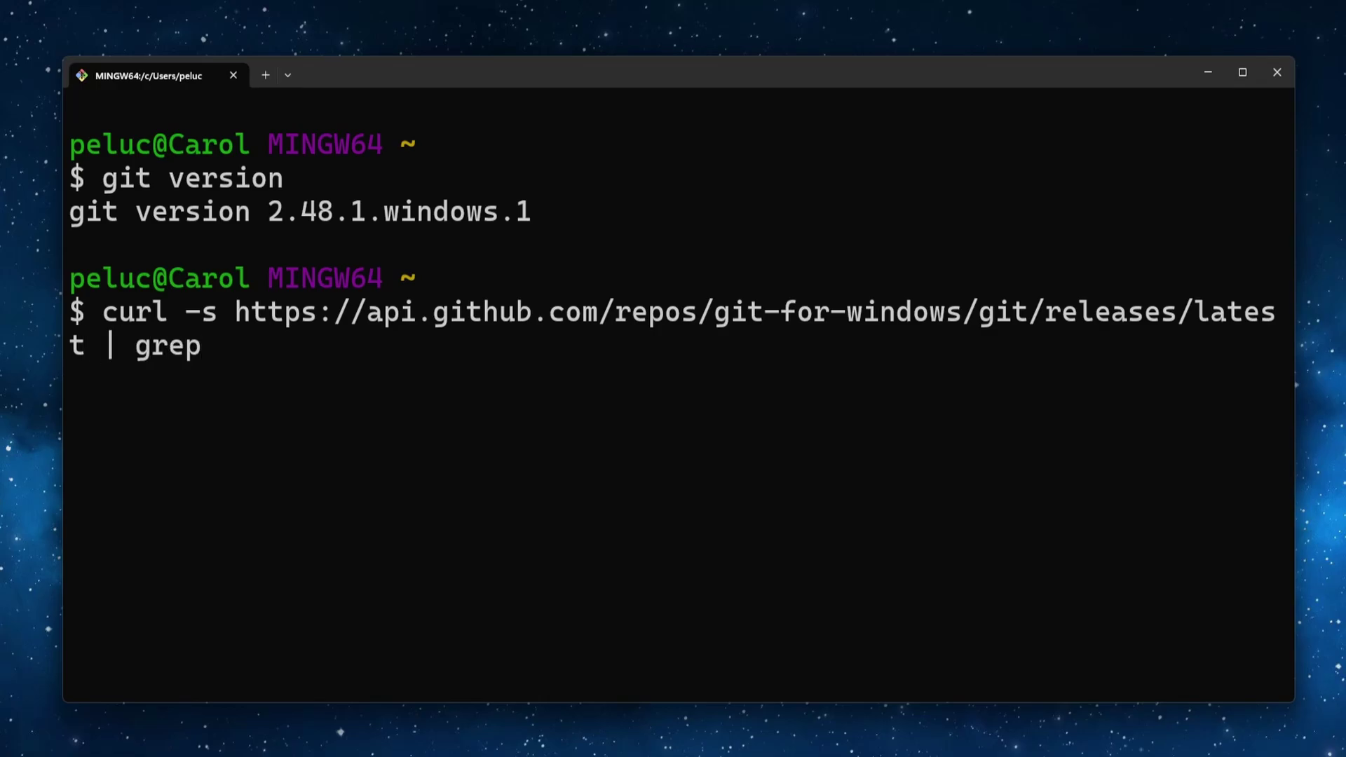
text(tag_name)
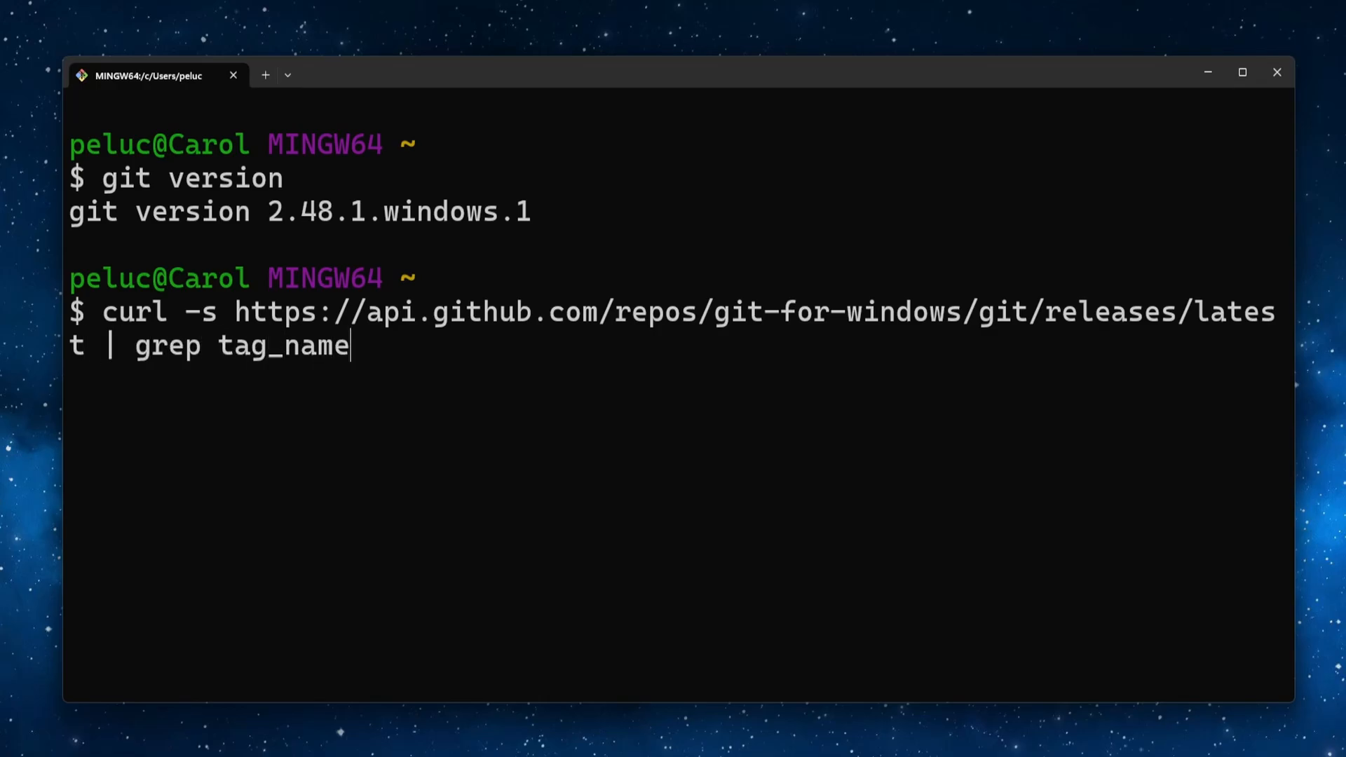
key(Enter)
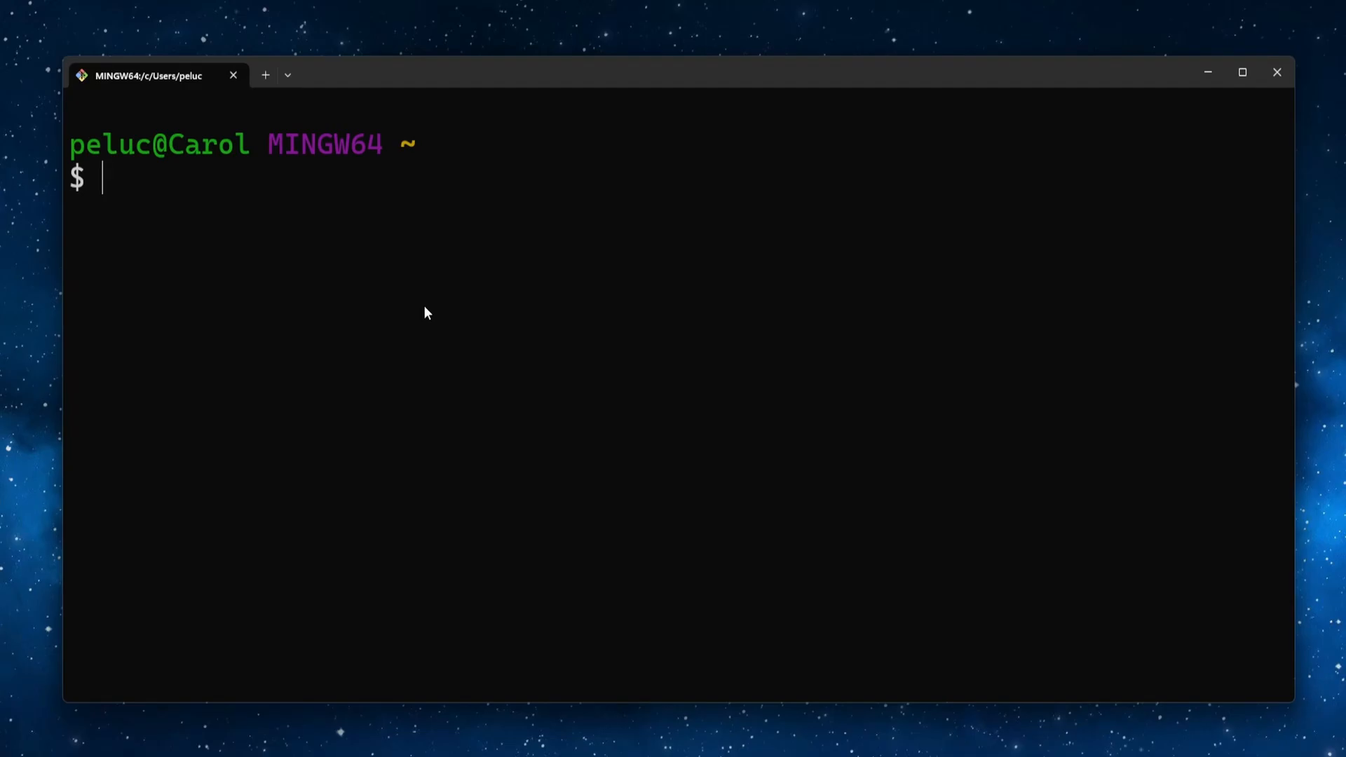
Step: Discard a half-written version range (2.14.2 - 2.16.1) and a partial git update command
text(2.14.2)
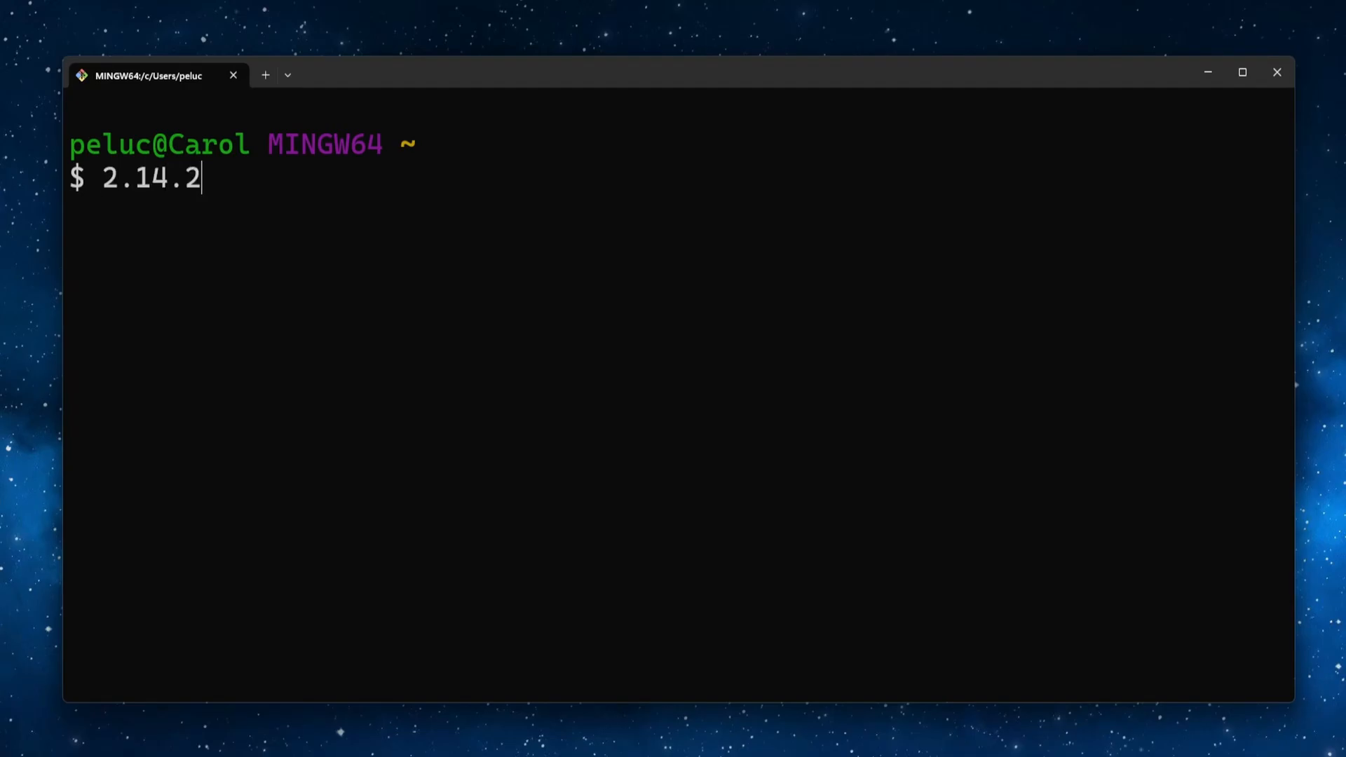
text(- 2.1)
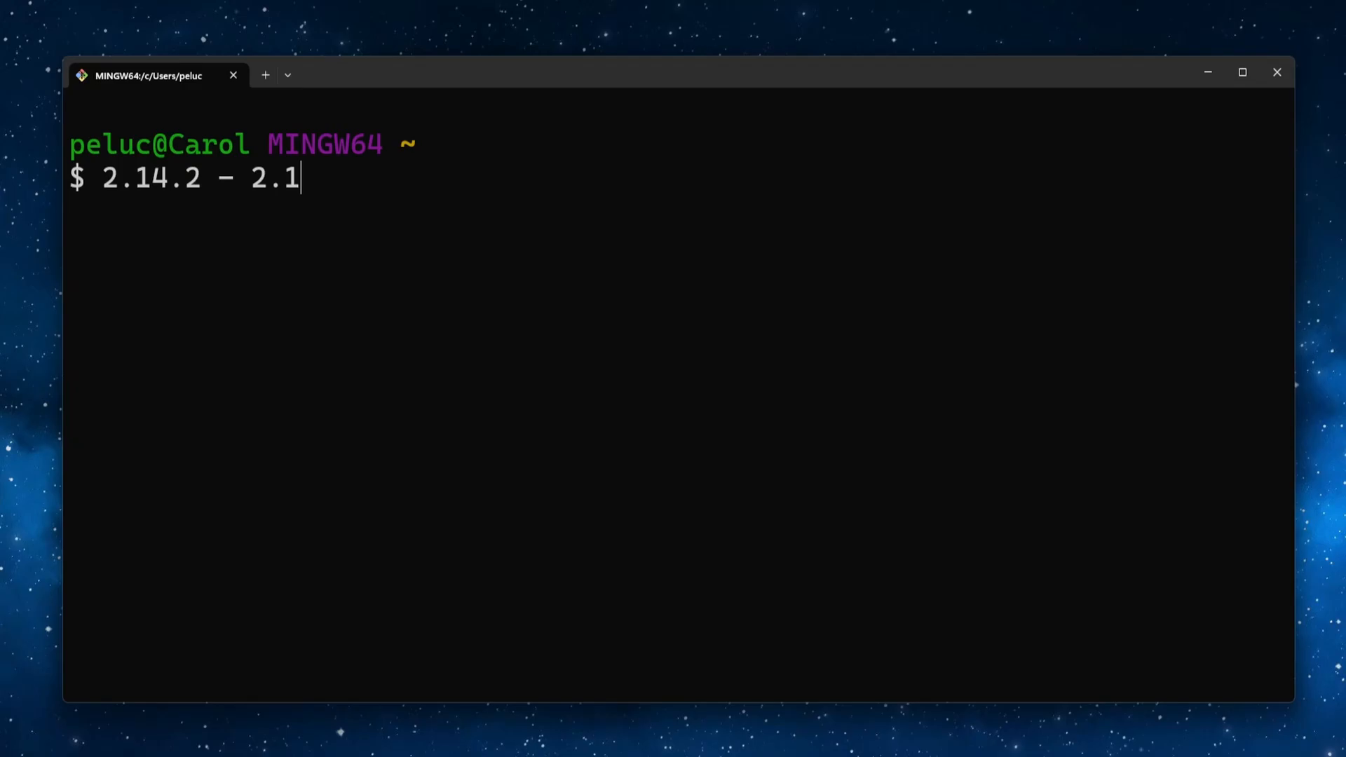
text(6.1)
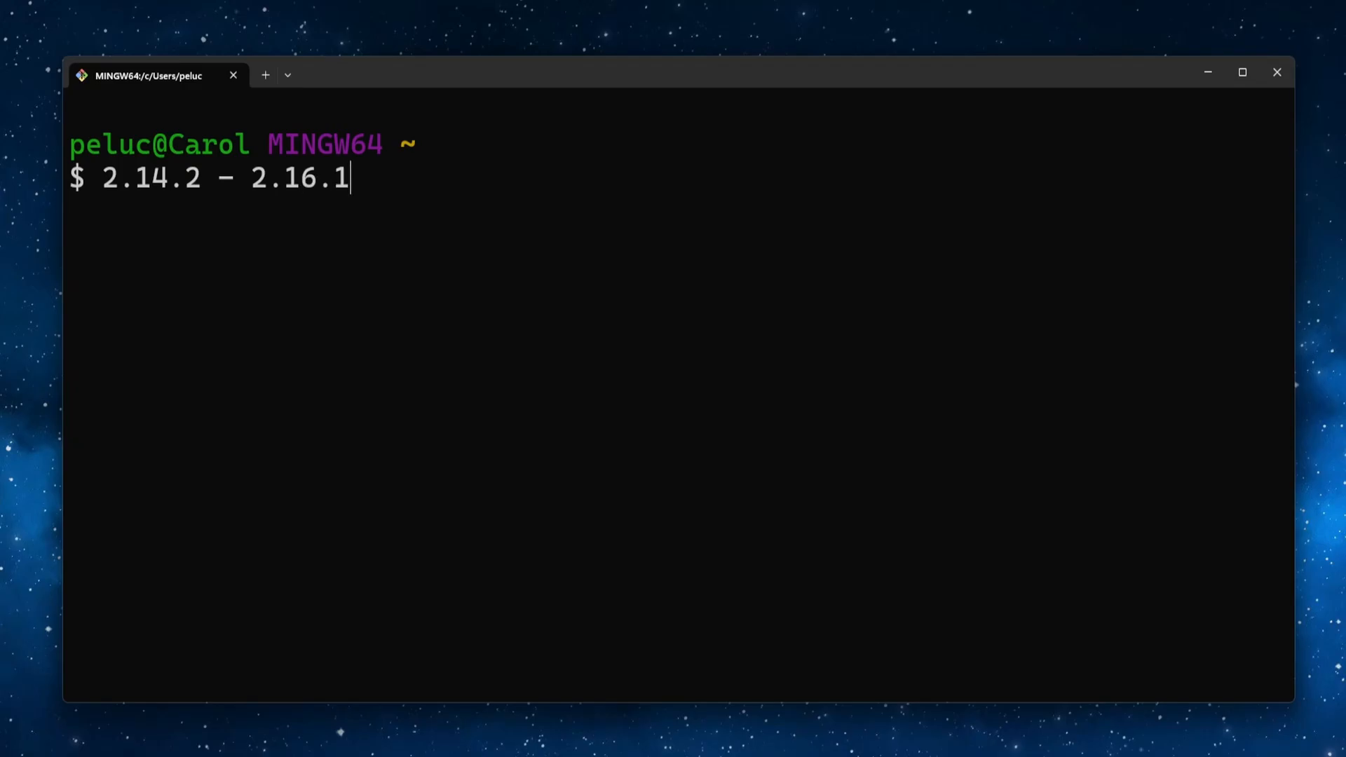
key(ctrl+c)
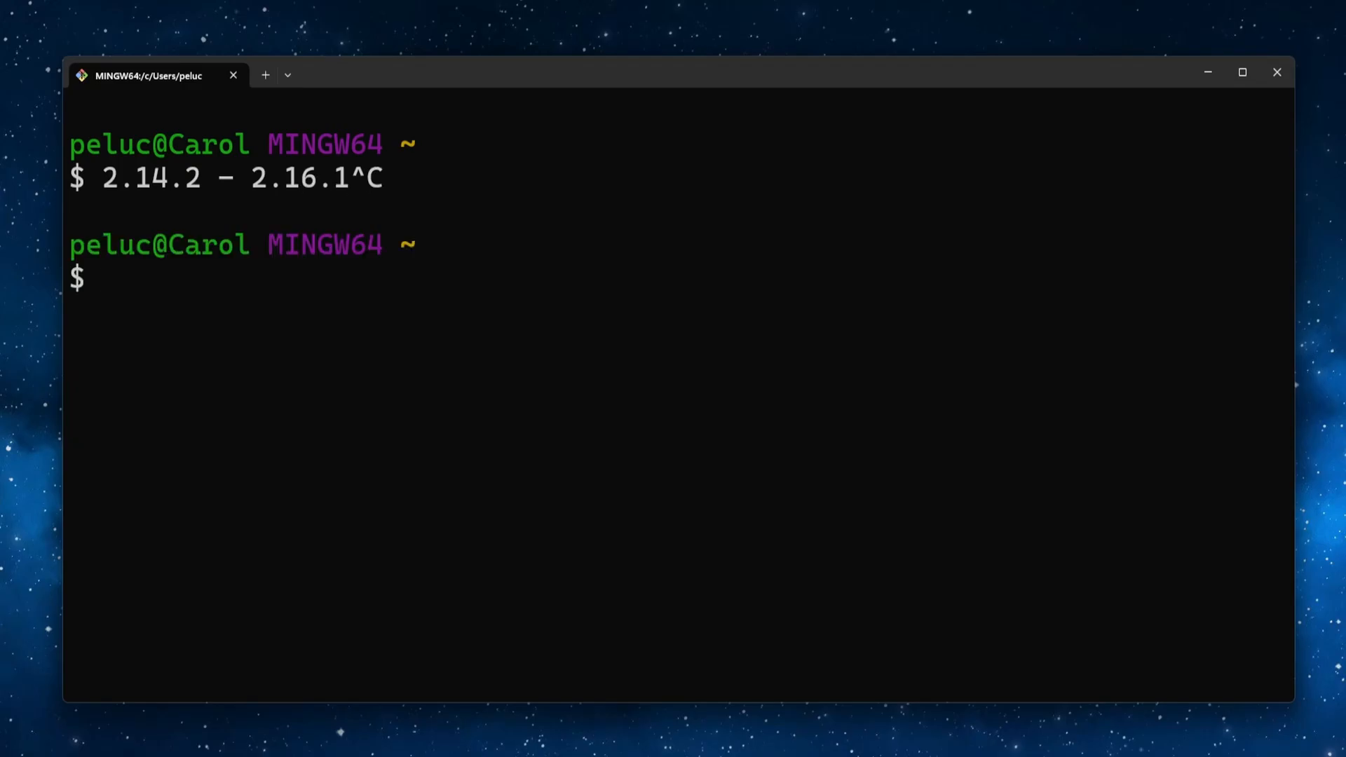
text(git update)
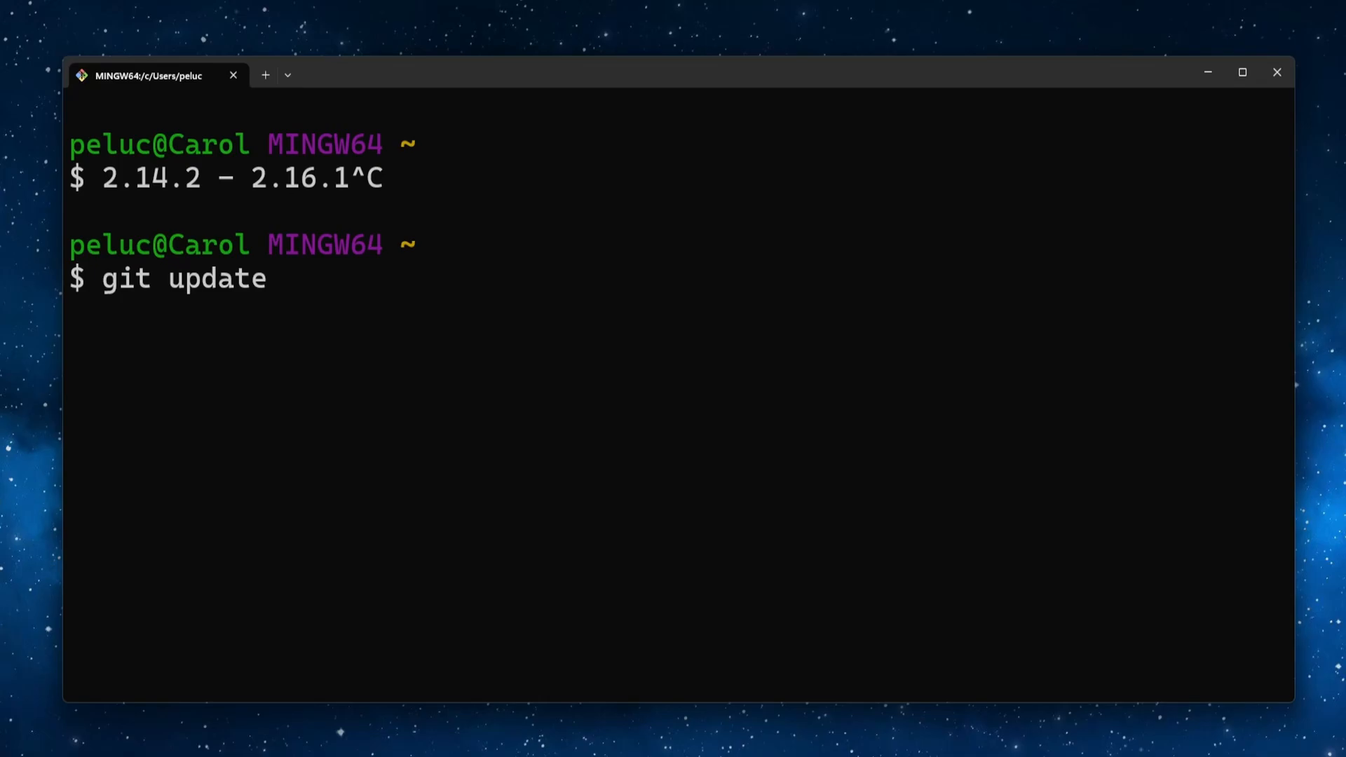
key(ctrl+c)
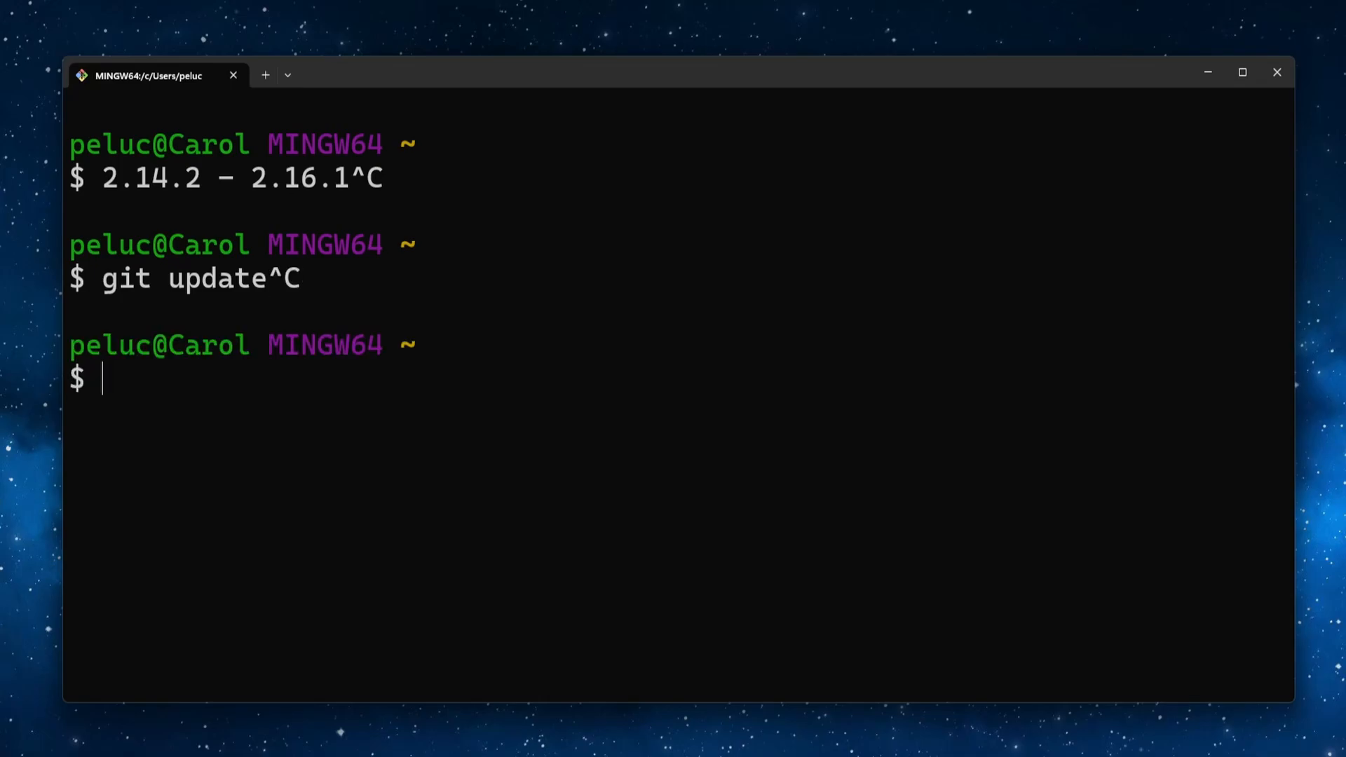
Step: Discard a partial update-git-for-windows command, then enter git update
text(2.)
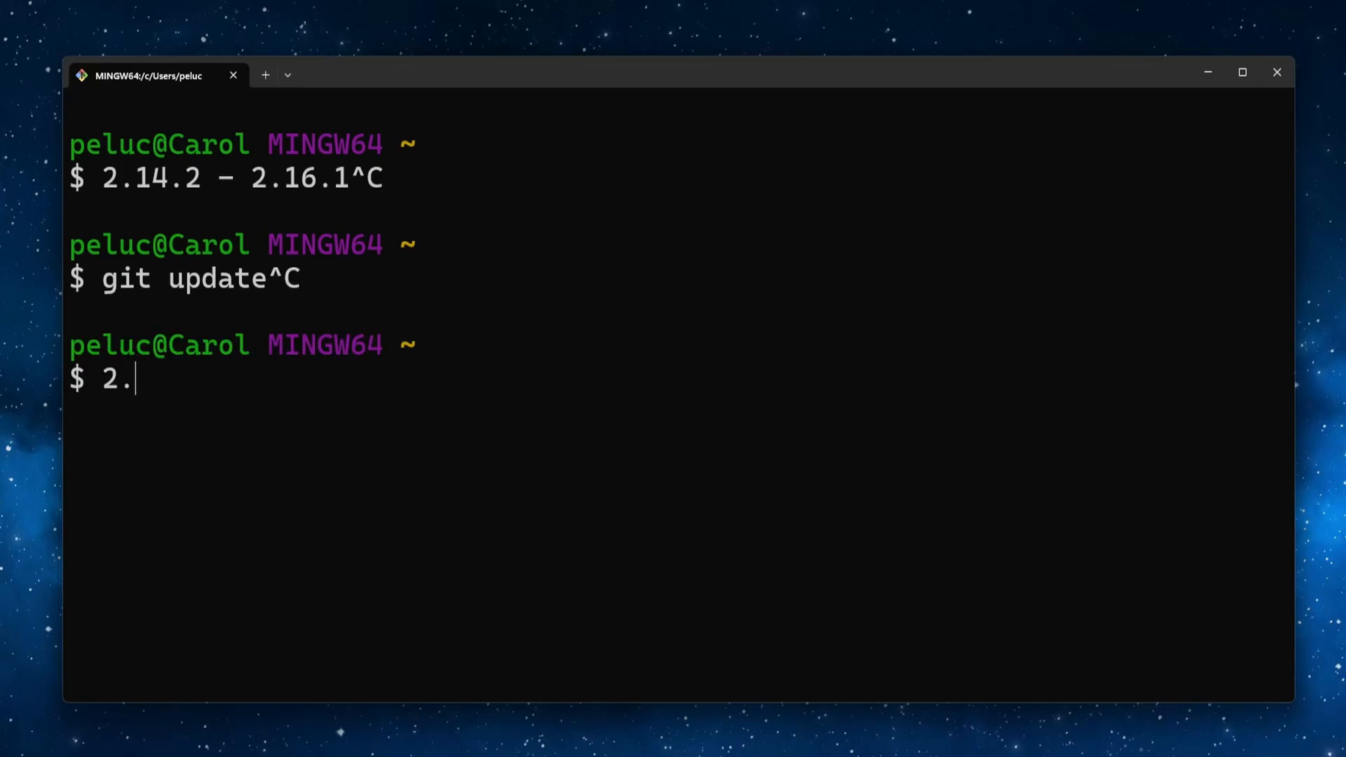
text(16.1 +^C)
text(git u)
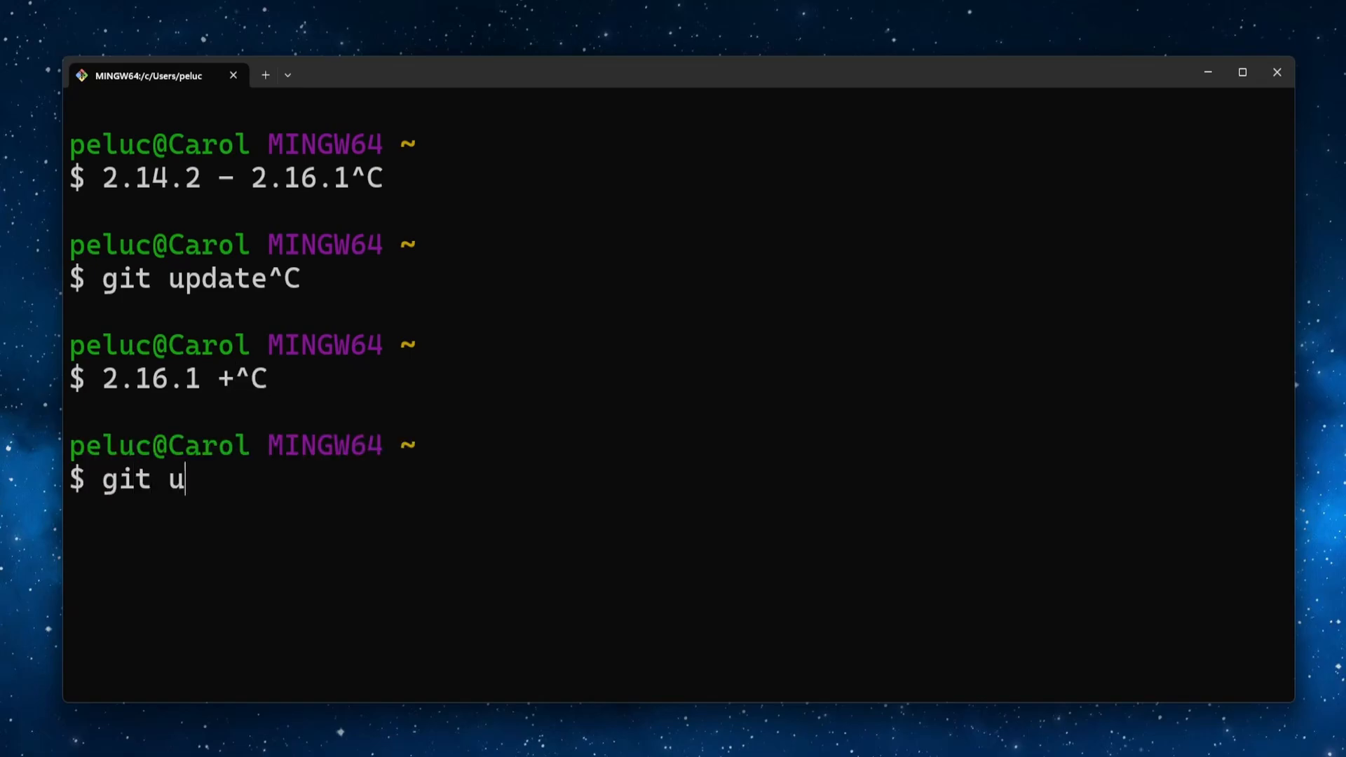
text(pdate-git-for)
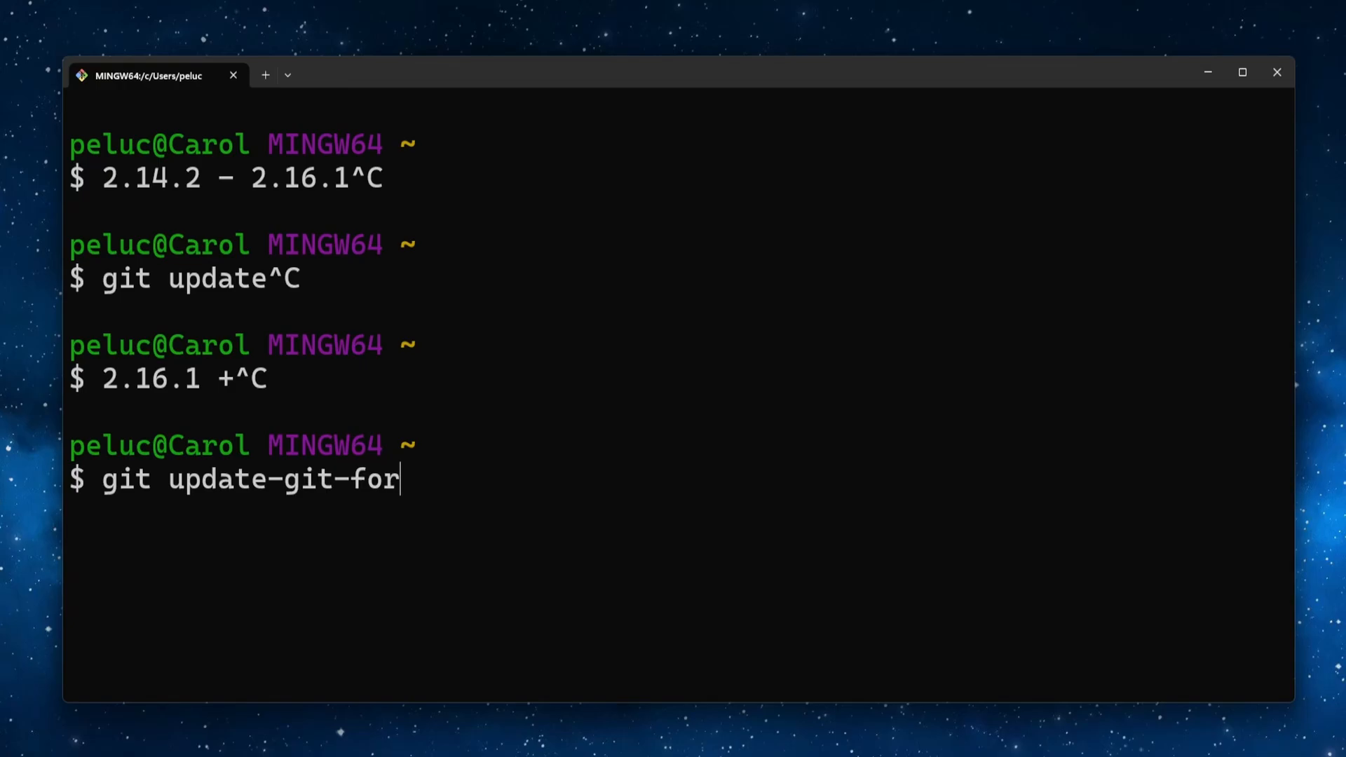
text(-windows)
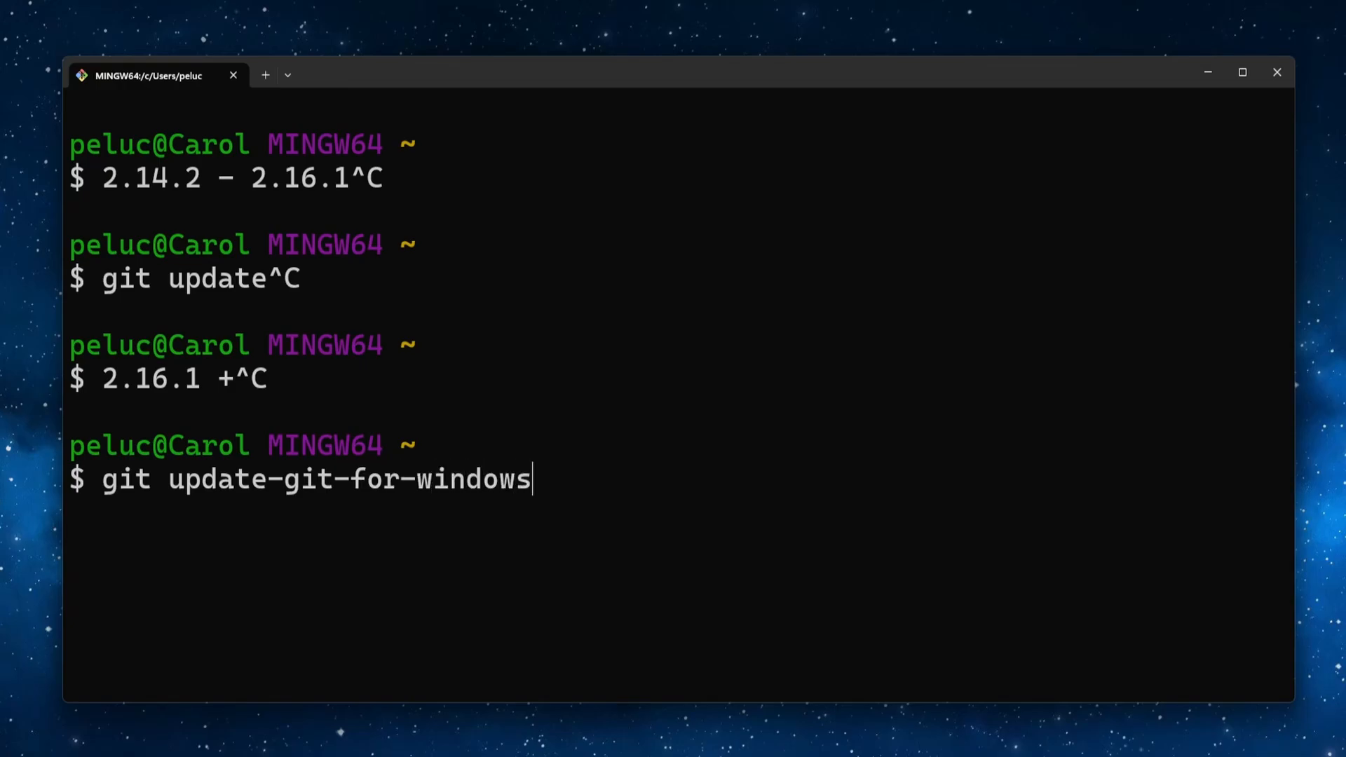
key(Ctrl+c)
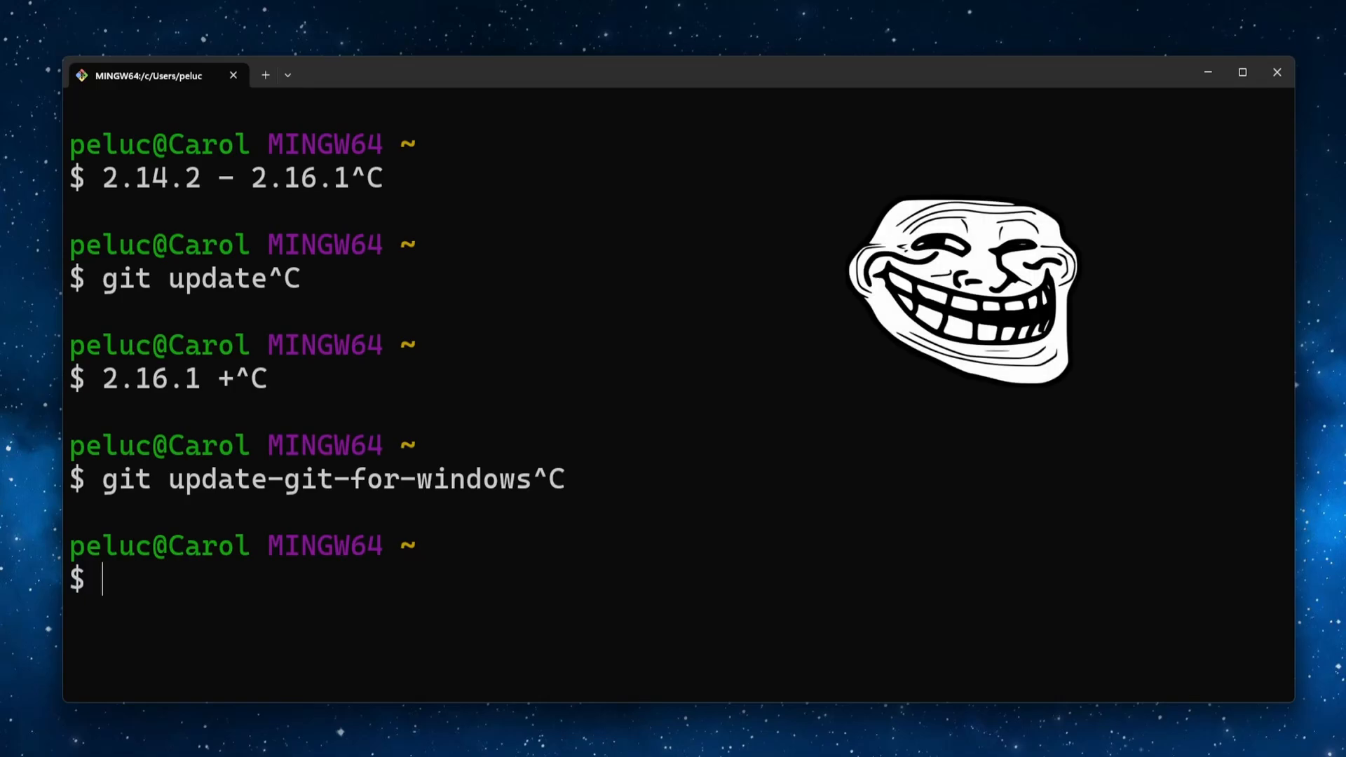
text(git update)
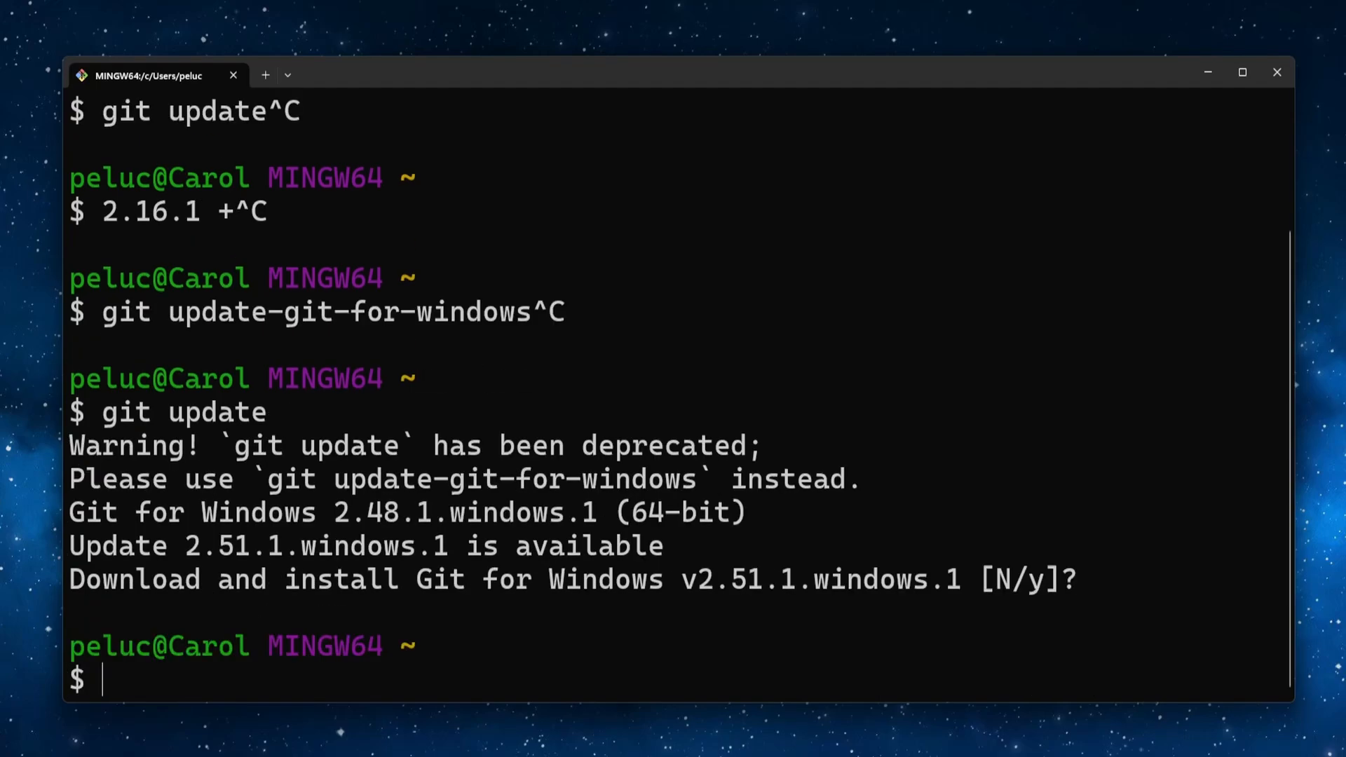
Step: Run git version showing 2.48.1, then git update-git-for-windows and accept with y
text(git ver)
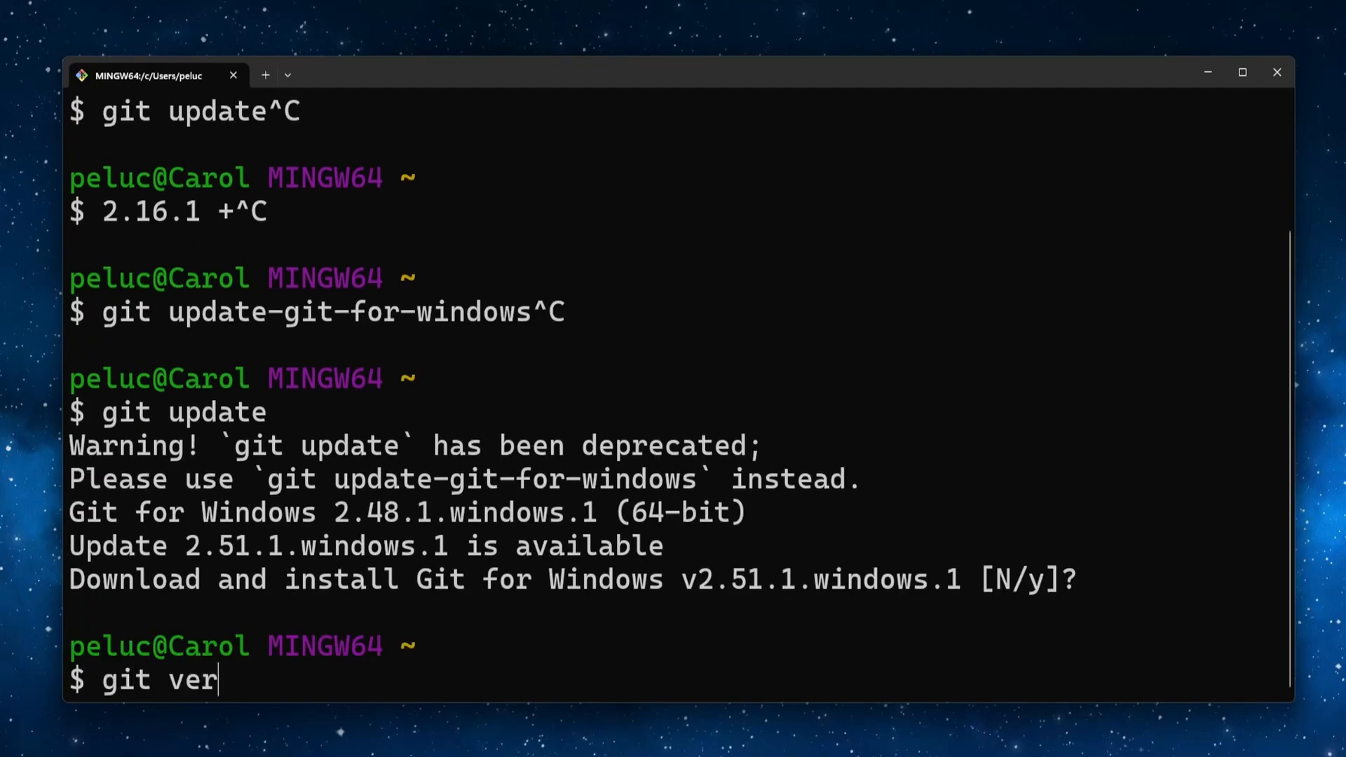
key(Enter)
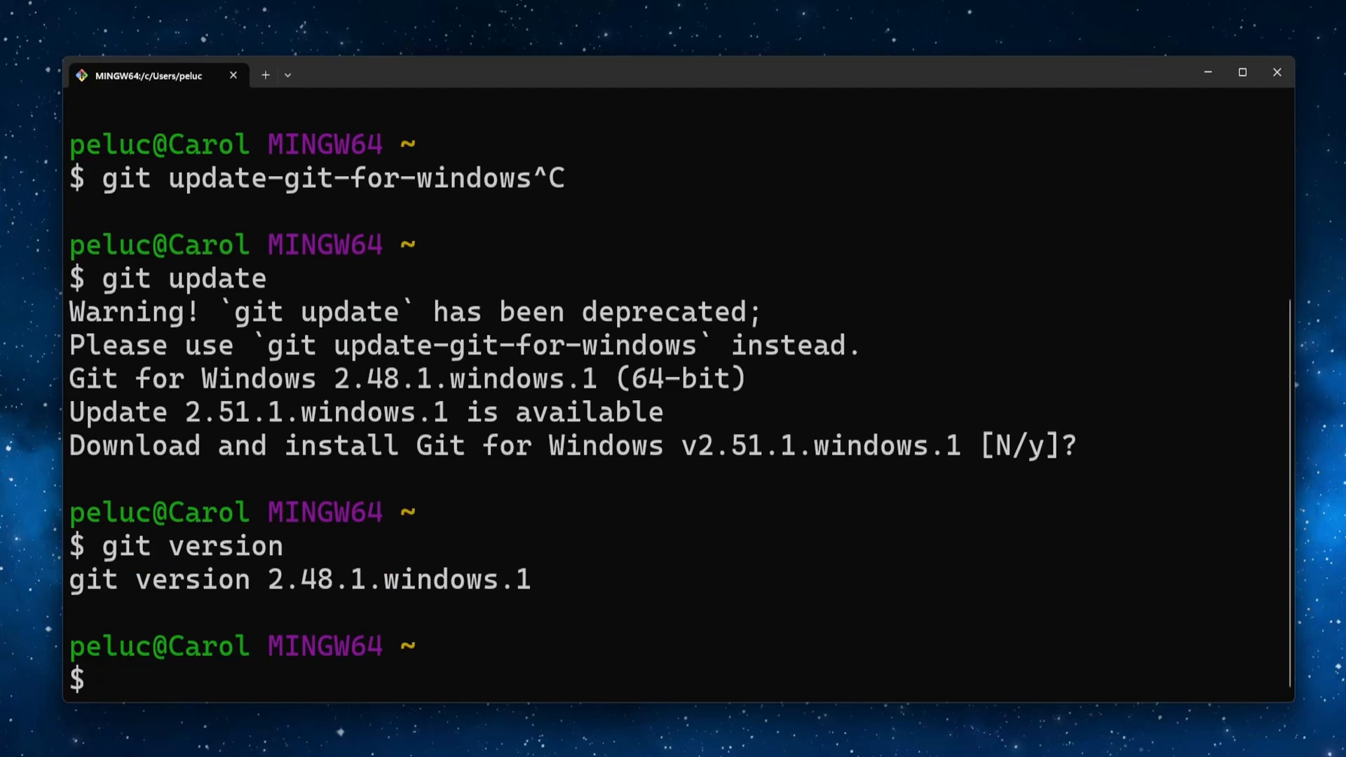
text(git)
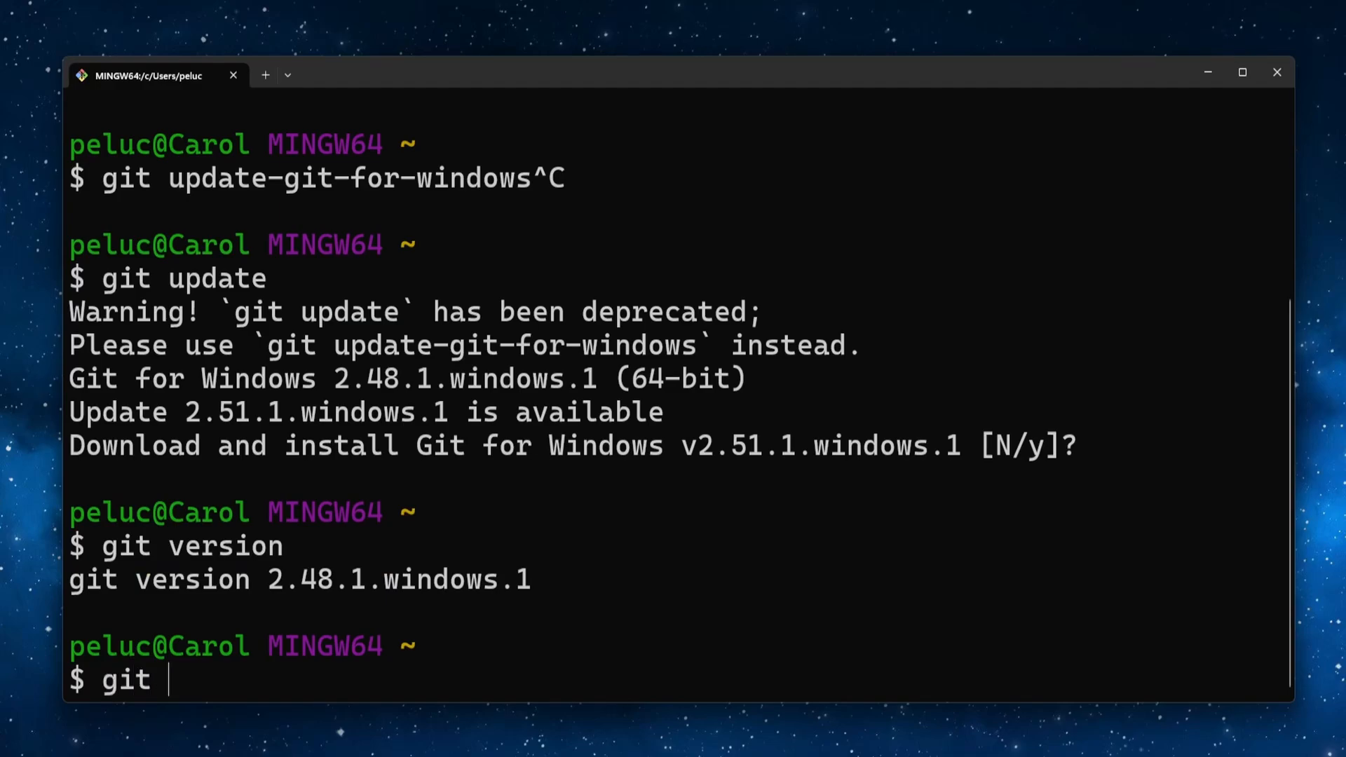
text(update-g)
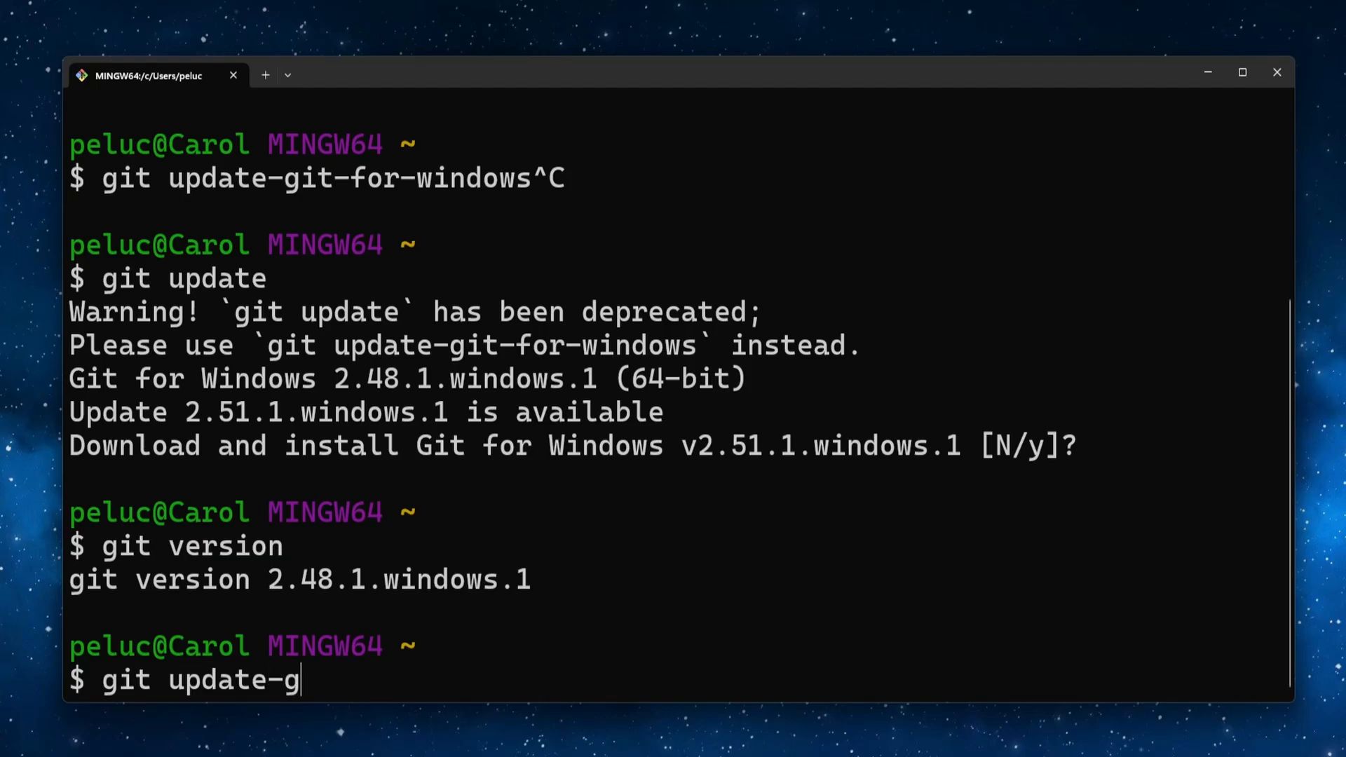
text(it-for-window)
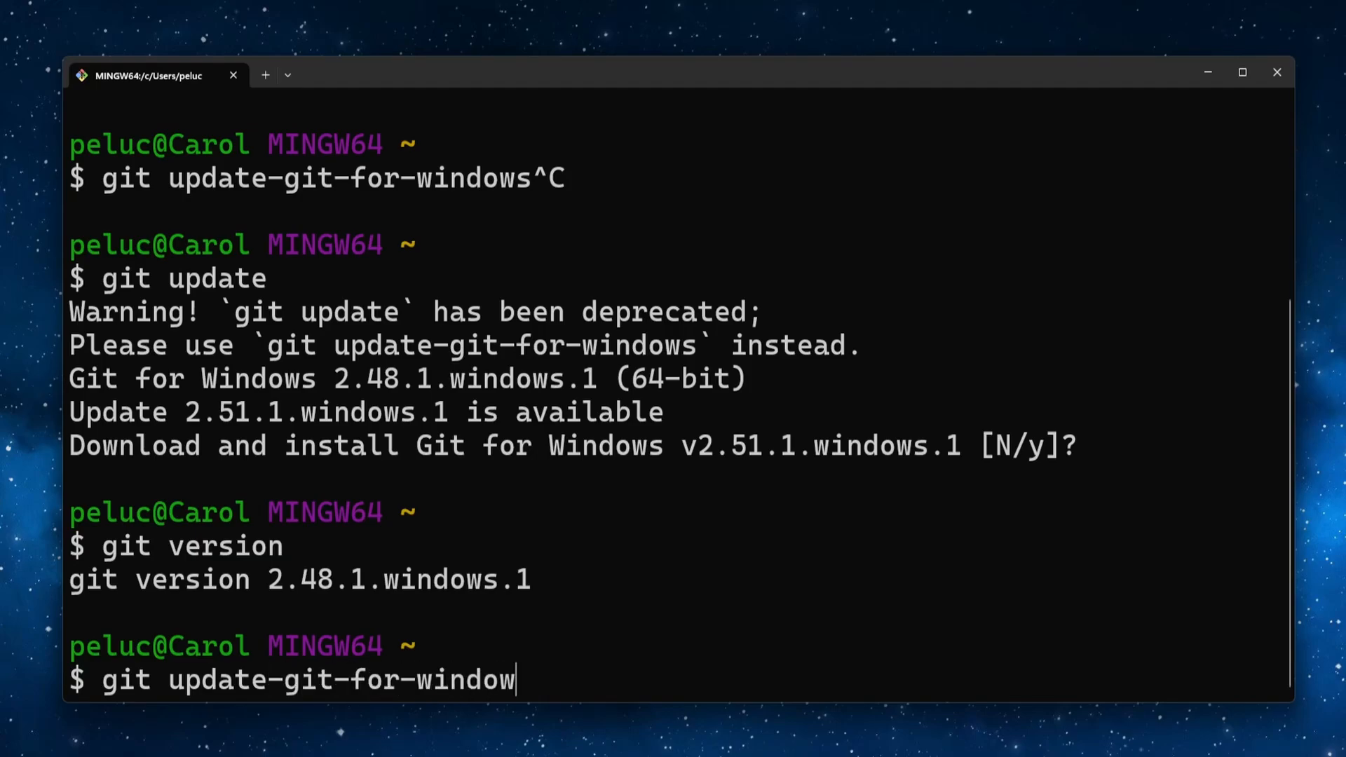
key(Enter)
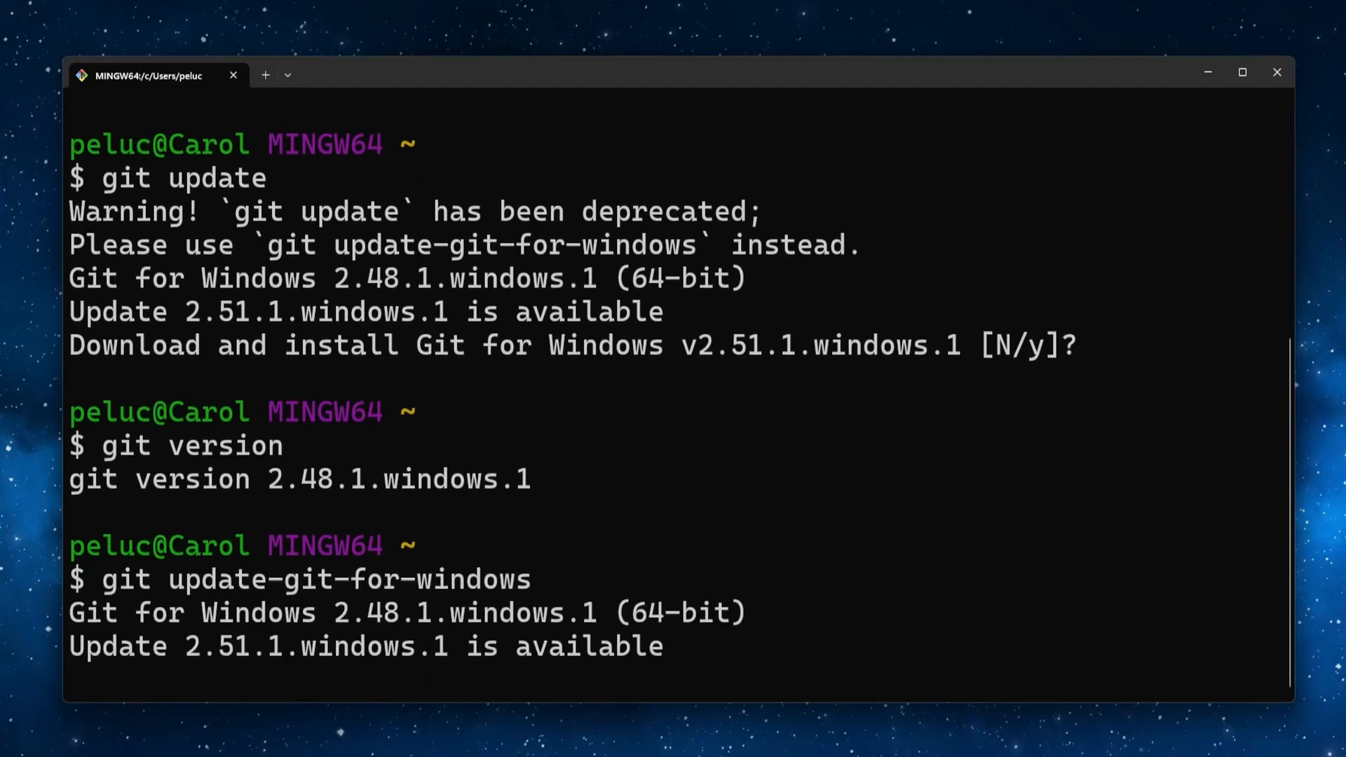
text(y)
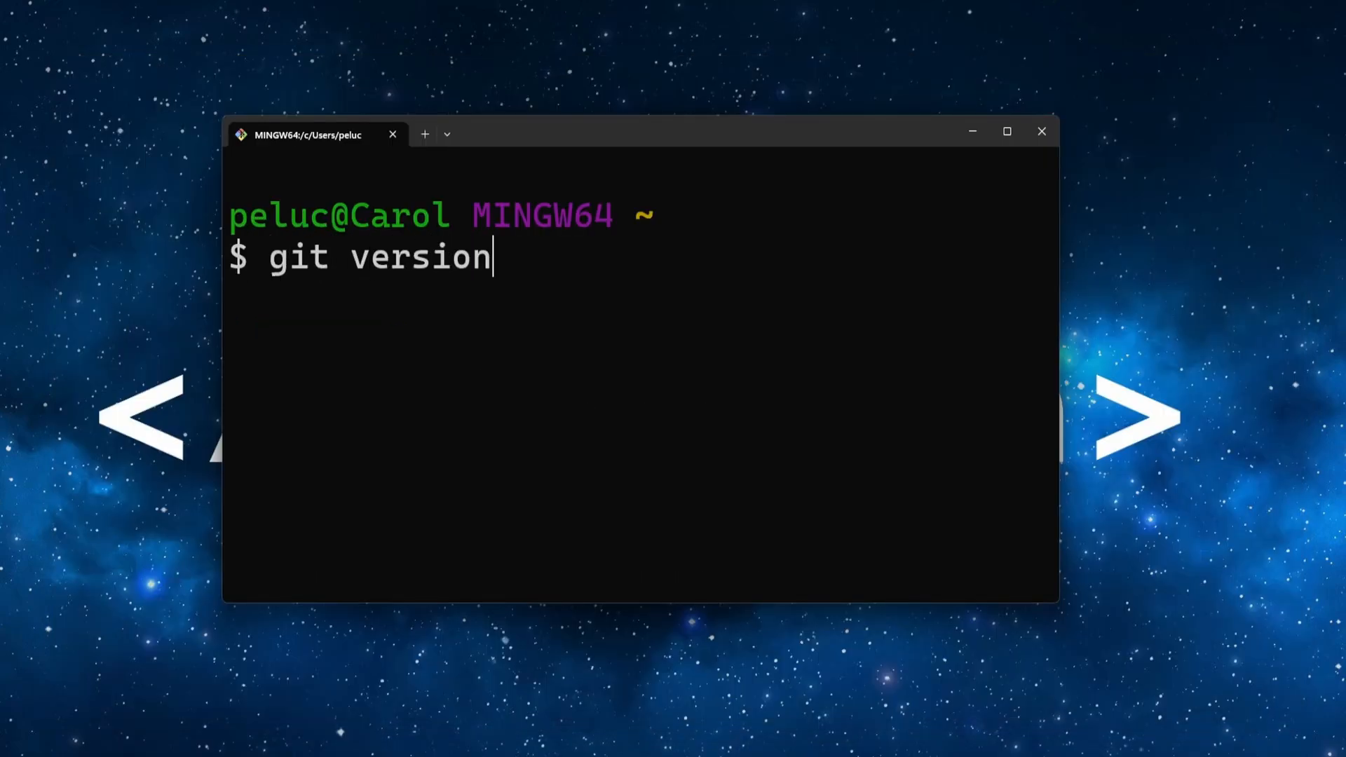
Step: Run git version showing 2.51.1, then rerun git update-git-for-windows to confirm 'Up to date'
key(Enter)
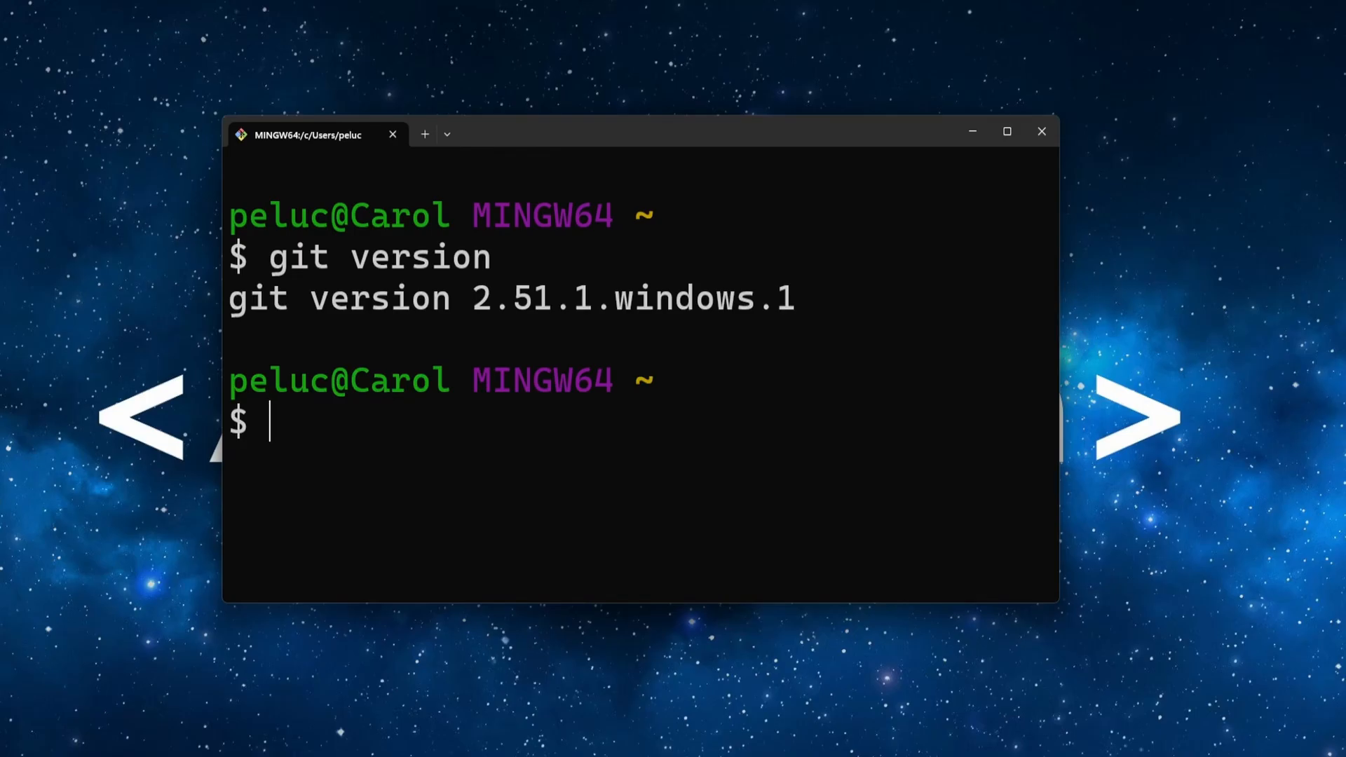
text(git update-git-for-windows)
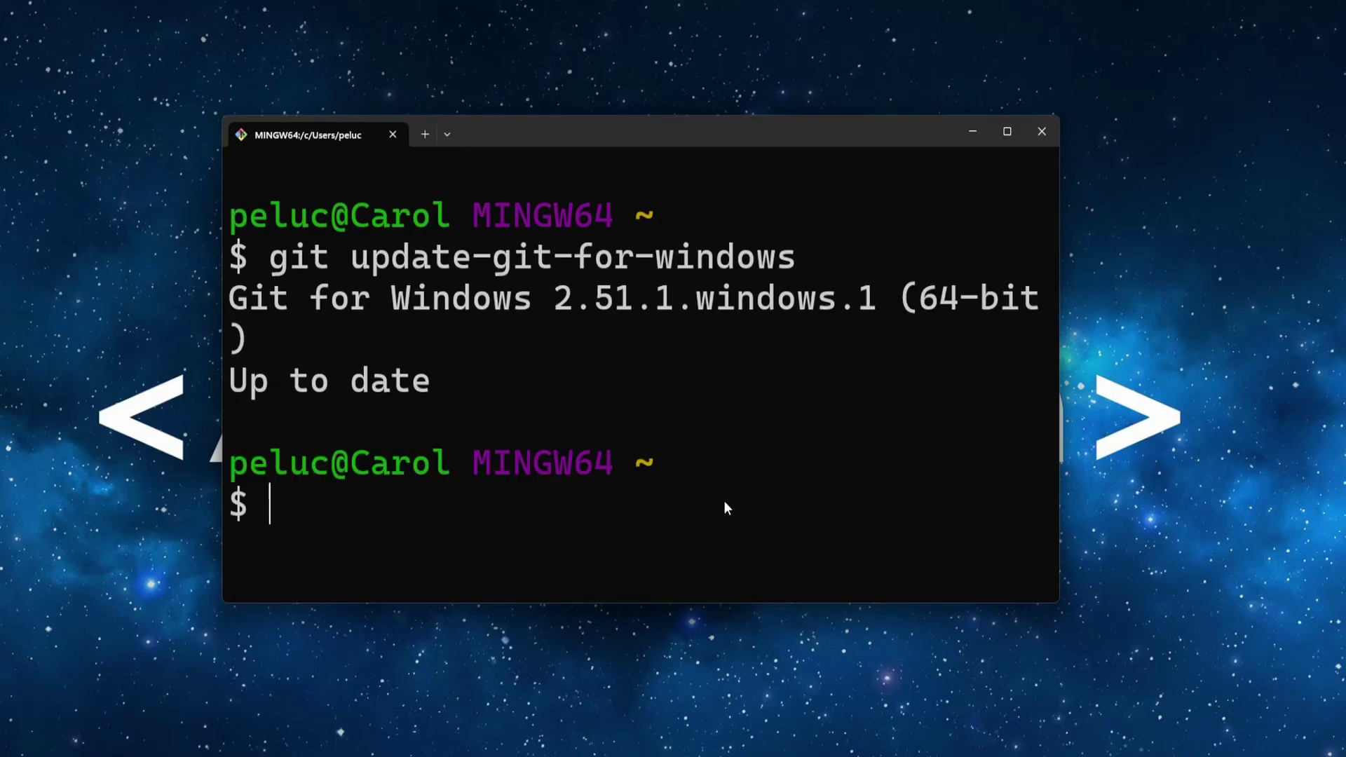